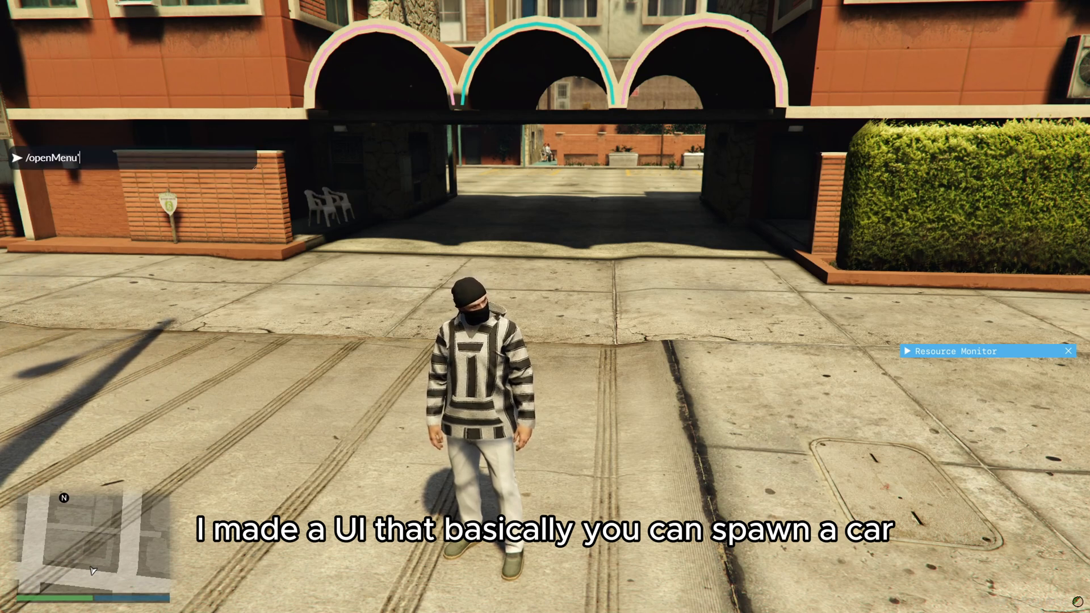
# Open the Car Menu via /openMenu, spawn an Adder, clear vehicles within radius 15, then close
pyautogui.press('Enter')
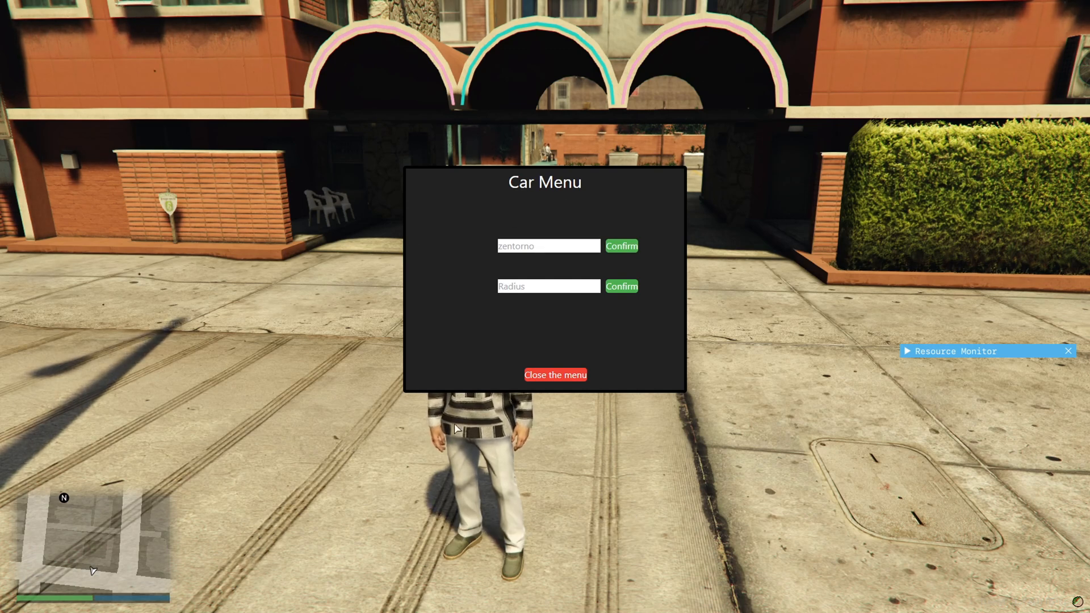
pyautogui.click(548, 246)
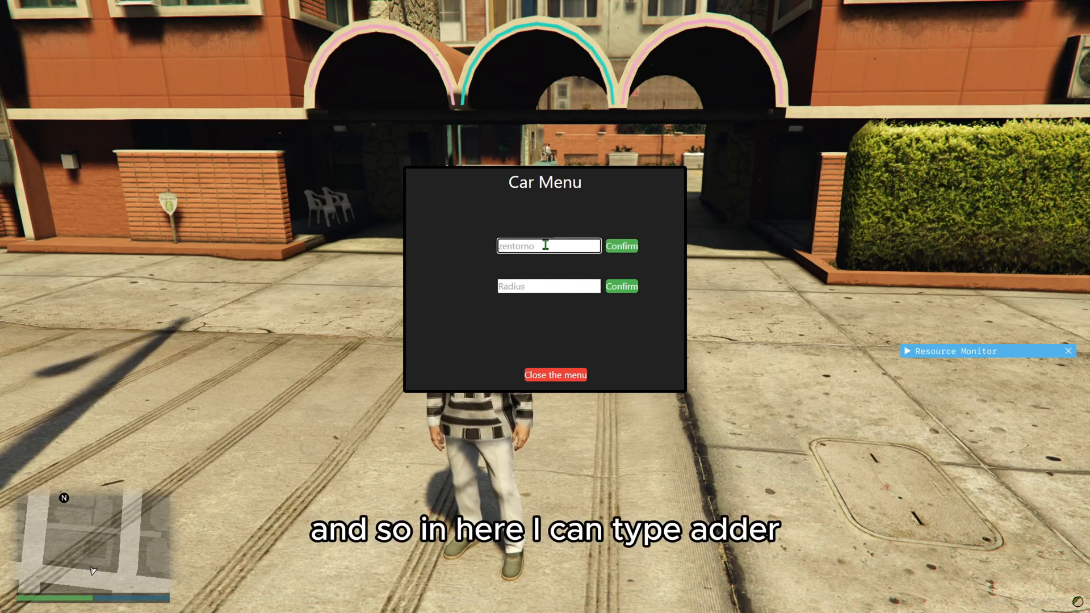
pyautogui.write('Adder')
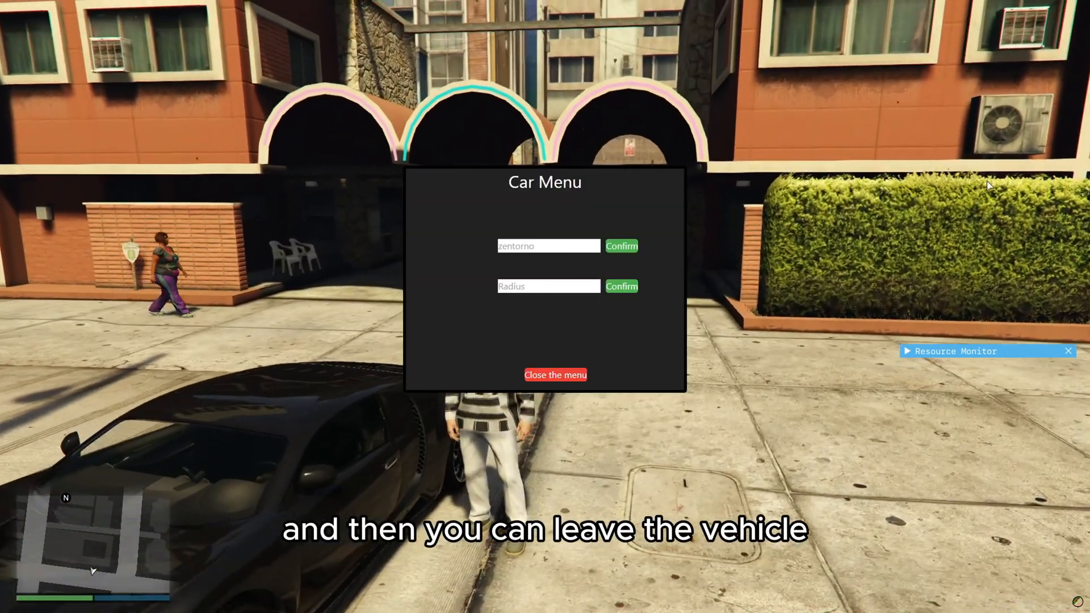
pyautogui.write('15')
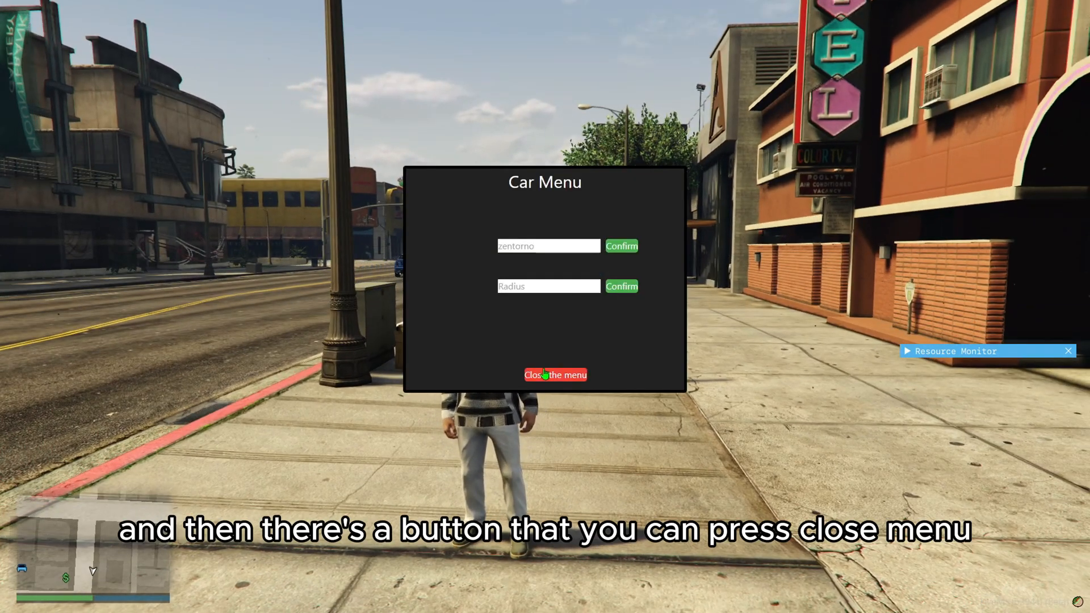
pyautogui.click(555, 375)
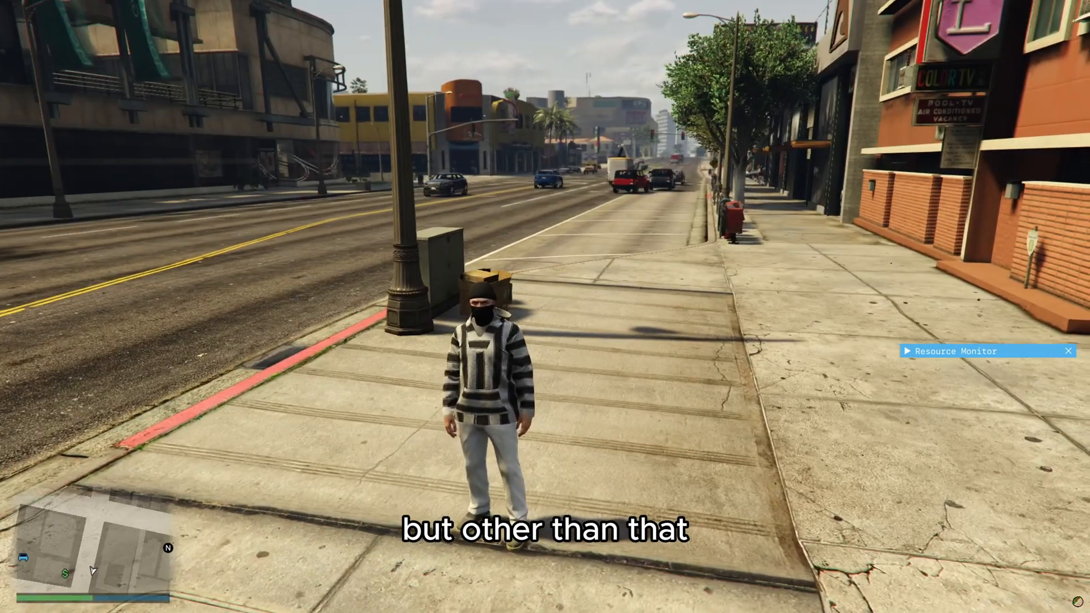
# Expand the packages folder, select ui, then open a new Chrome tab
pyautogui.press('F8')
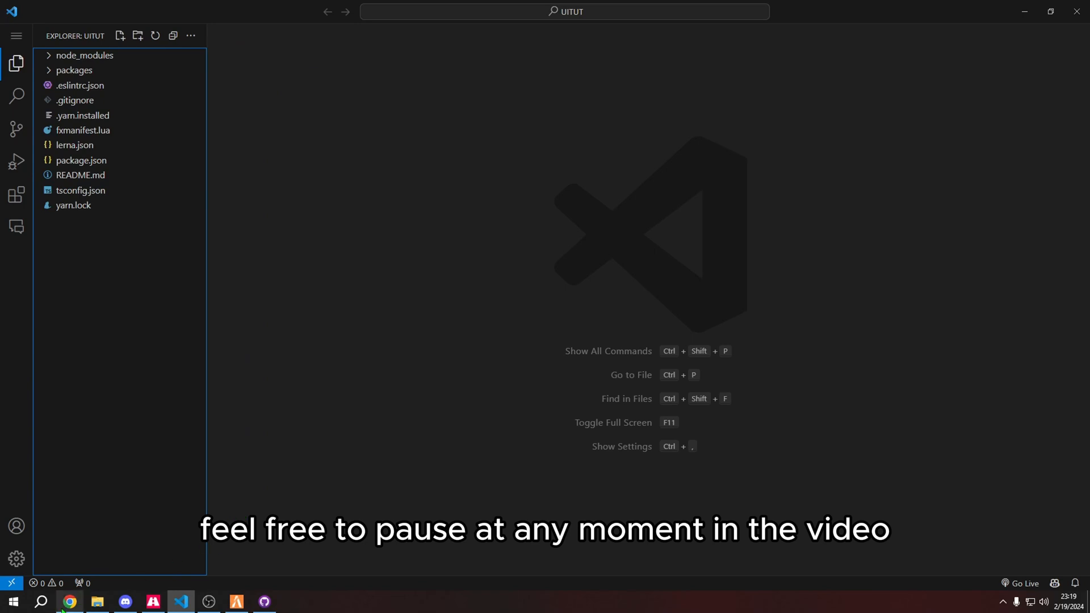
pyautogui.moveTo(68, 602)
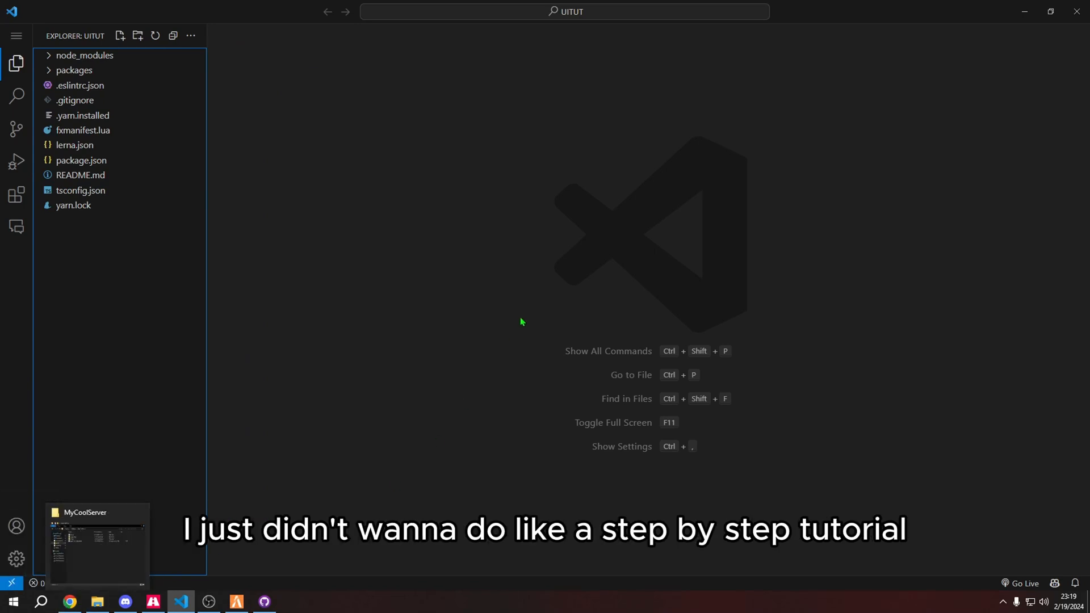
pyautogui.click(74, 70)
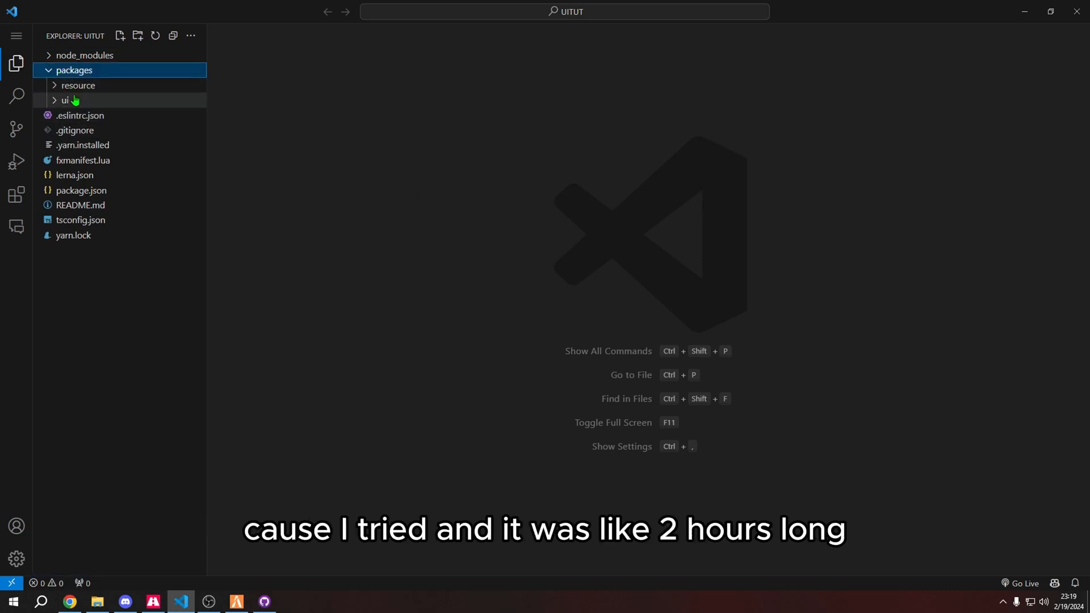
pyautogui.click(64, 100)
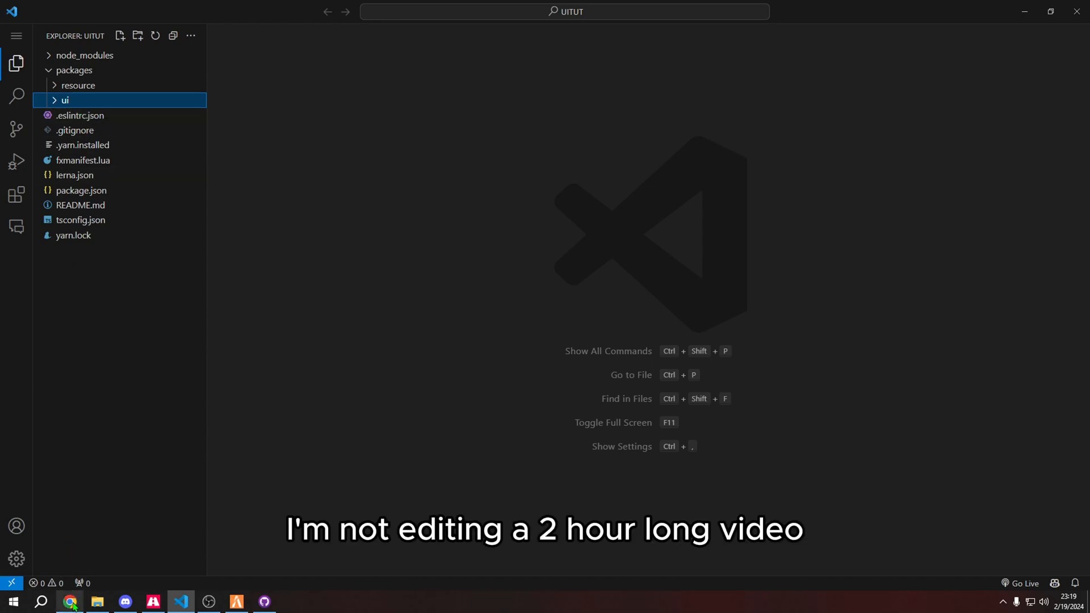
pyautogui.click(69, 601)
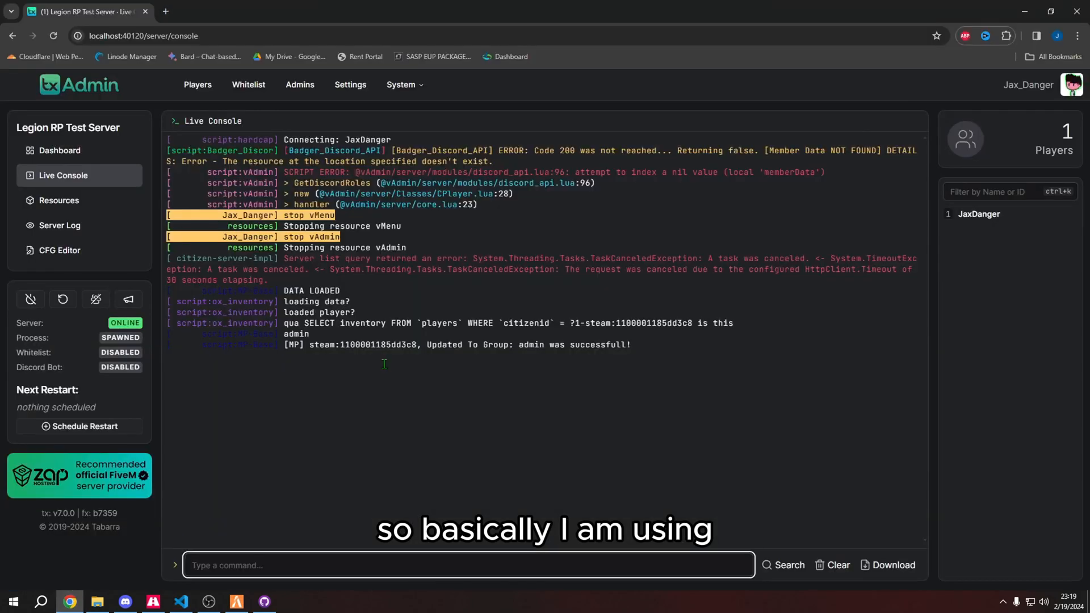
pyautogui.click(301, 12)
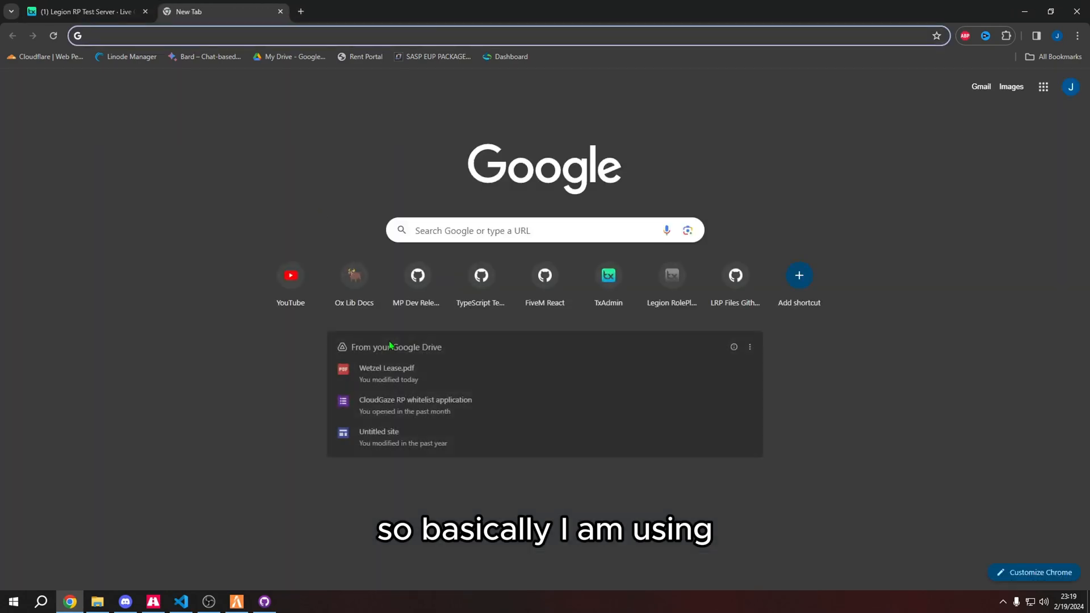
# Open the Fivem-React template repository on GitHub and read through its README setup steps
pyautogui.click(545, 275)
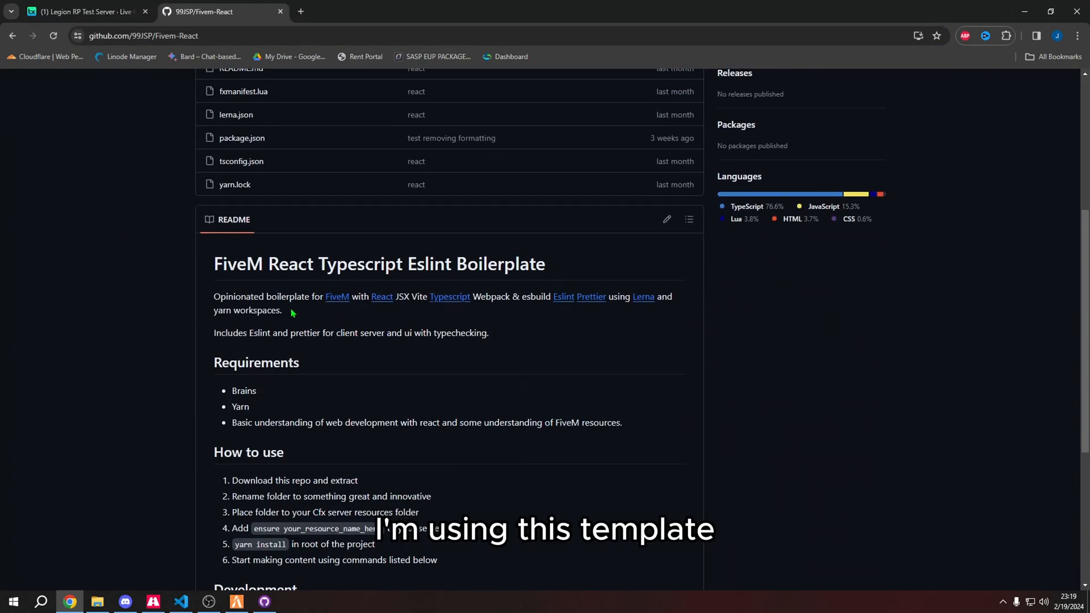
pyautogui.scroll(-3)
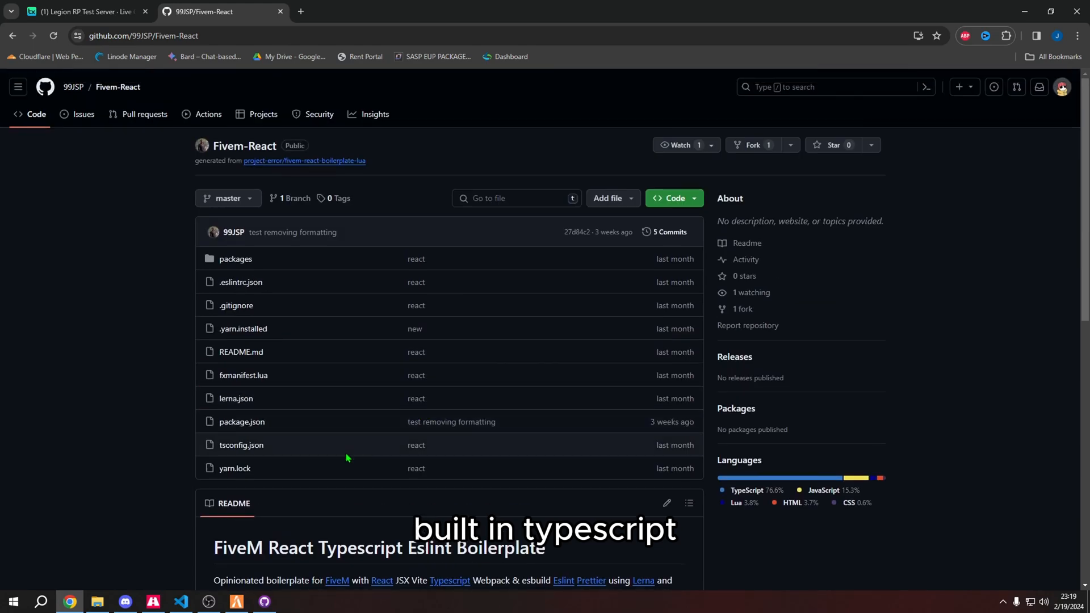
pyautogui.scroll(-3)
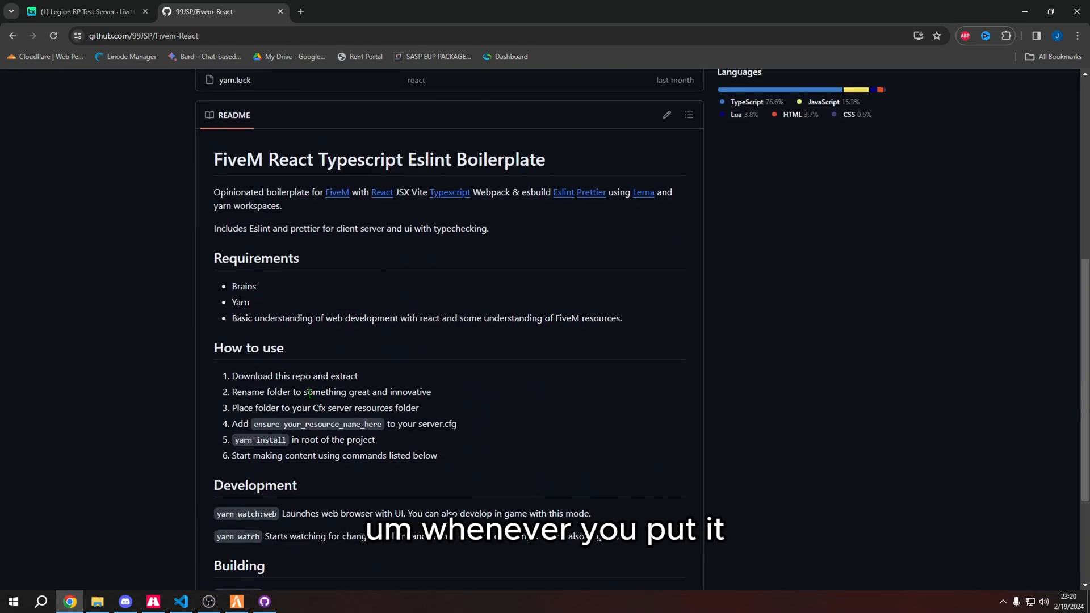
pyautogui.scroll(-3)
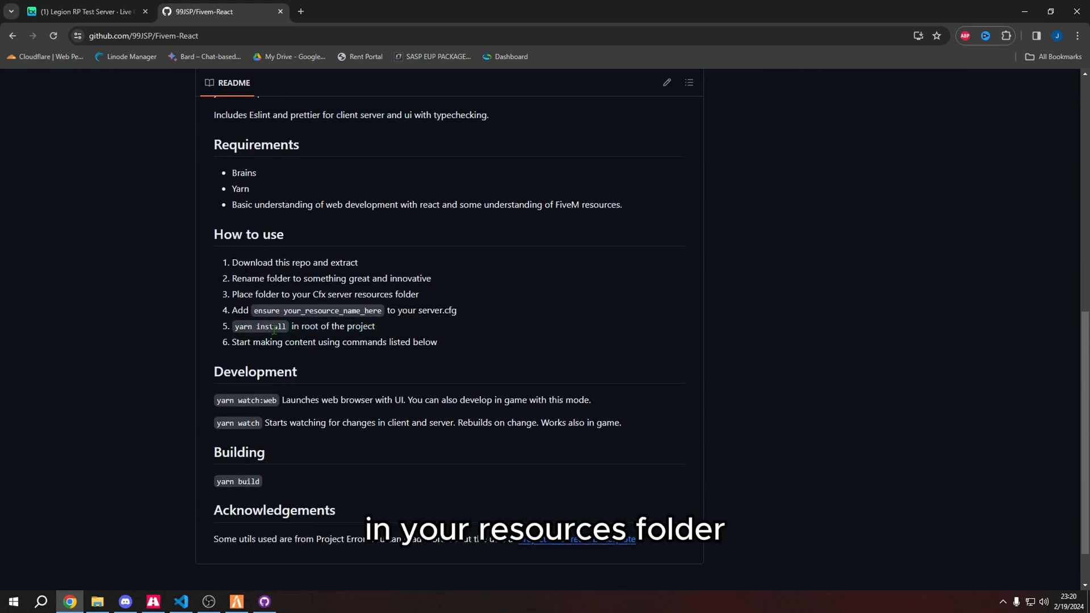
pyautogui.moveTo(195, 581)
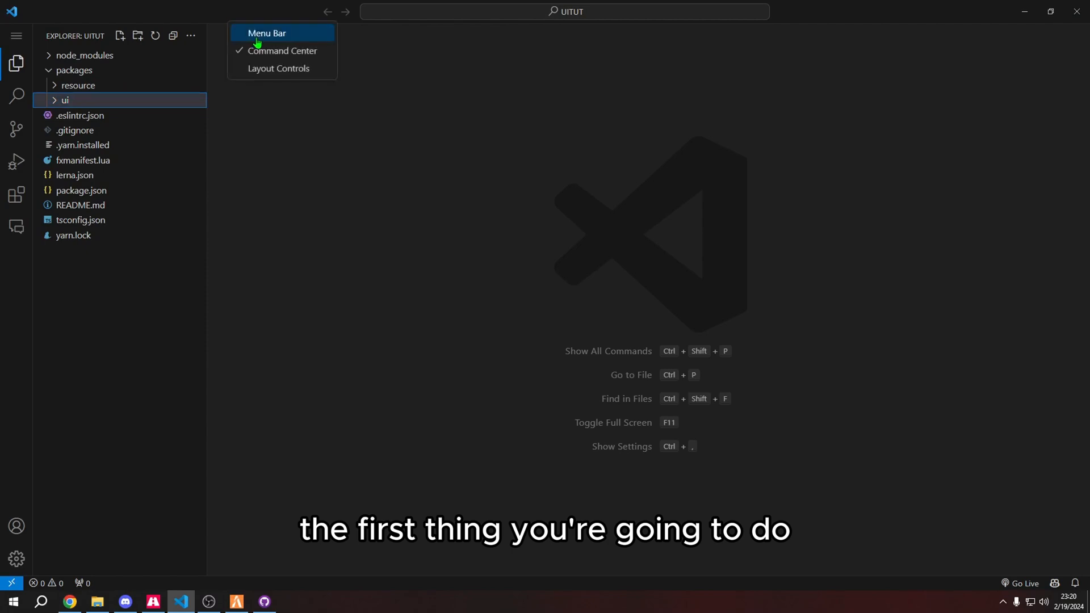
# Enable the VS Code menu bar and start a new terminal from the Terminal menu
pyautogui.click(266, 33)
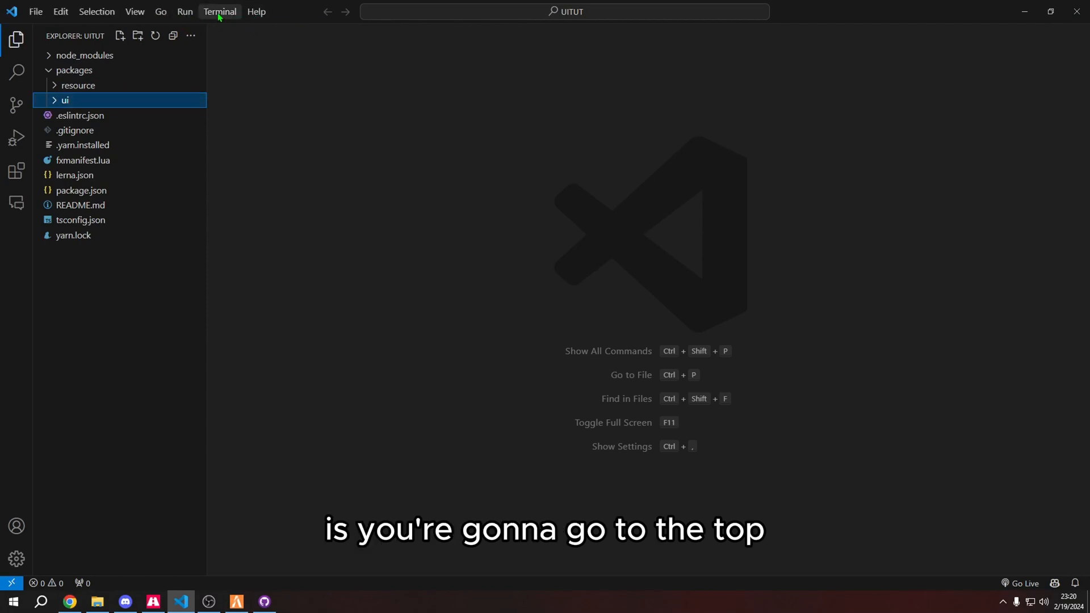
pyautogui.click(219, 11)
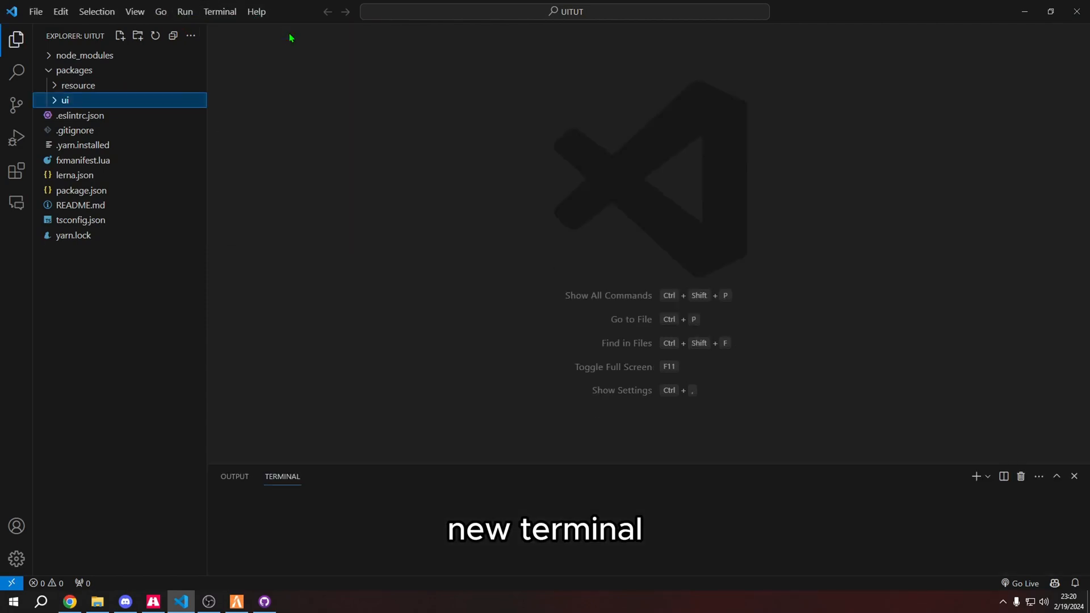
pyautogui.click(976, 476)
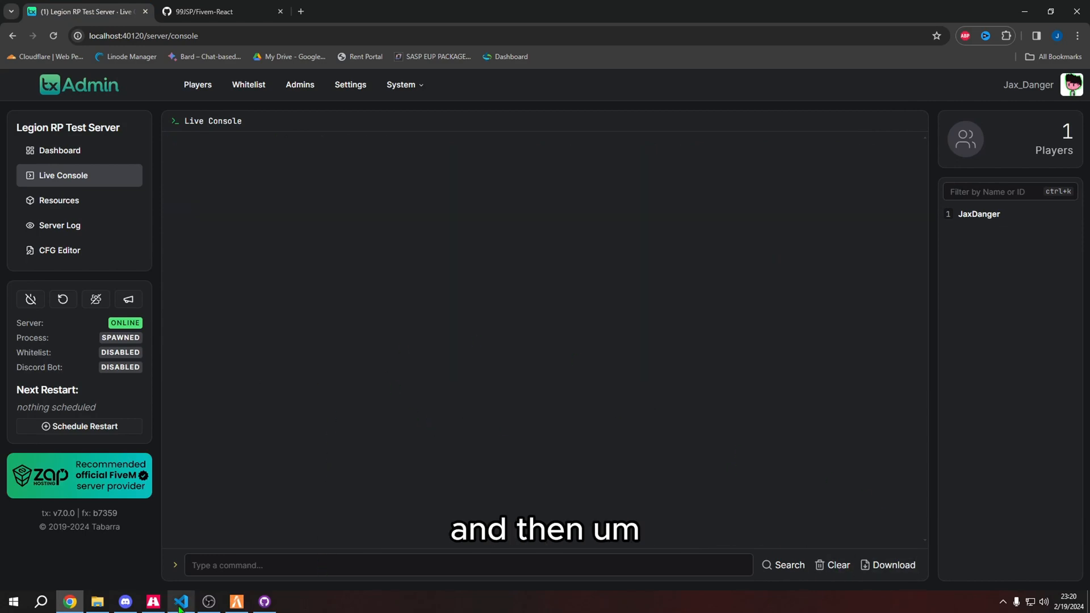
# Return to VS Code and open client.ts and server.ts, ending on client.ts
pyautogui.click(180, 601)
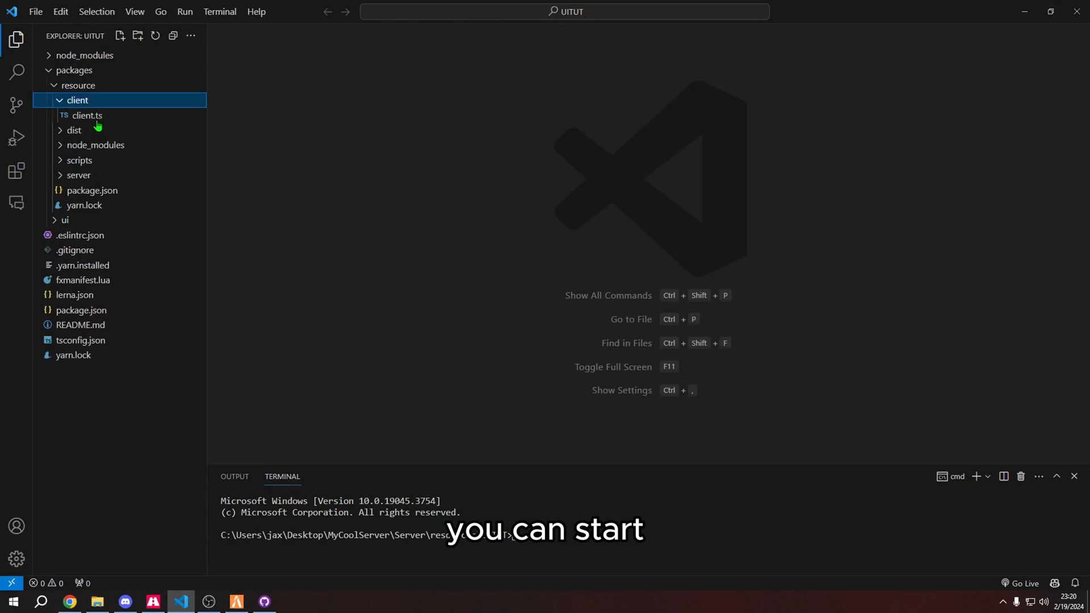
pyautogui.click(87, 115)
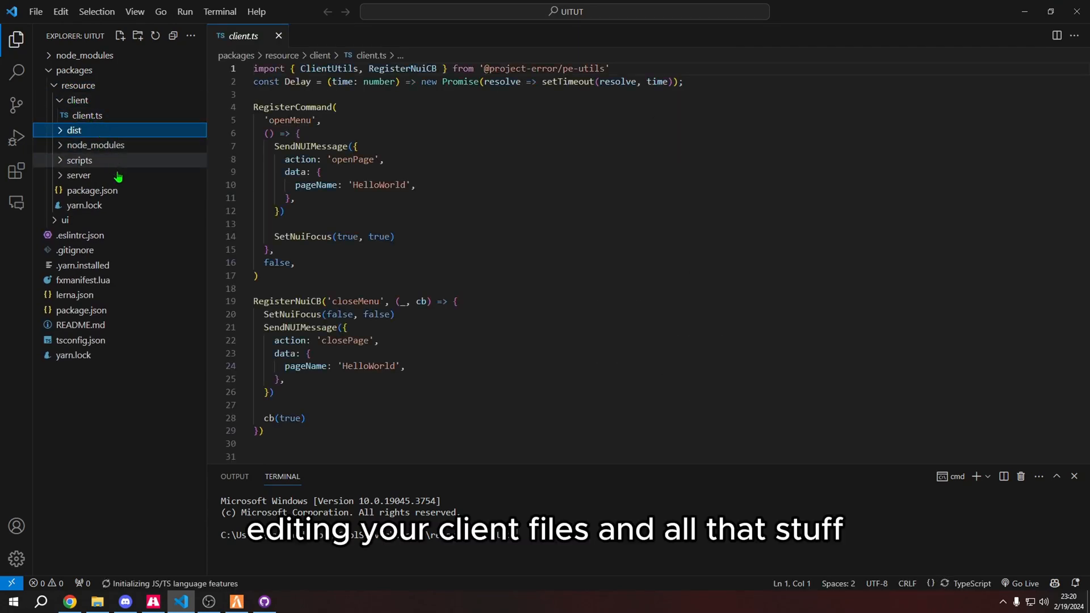
pyautogui.click(78, 174)
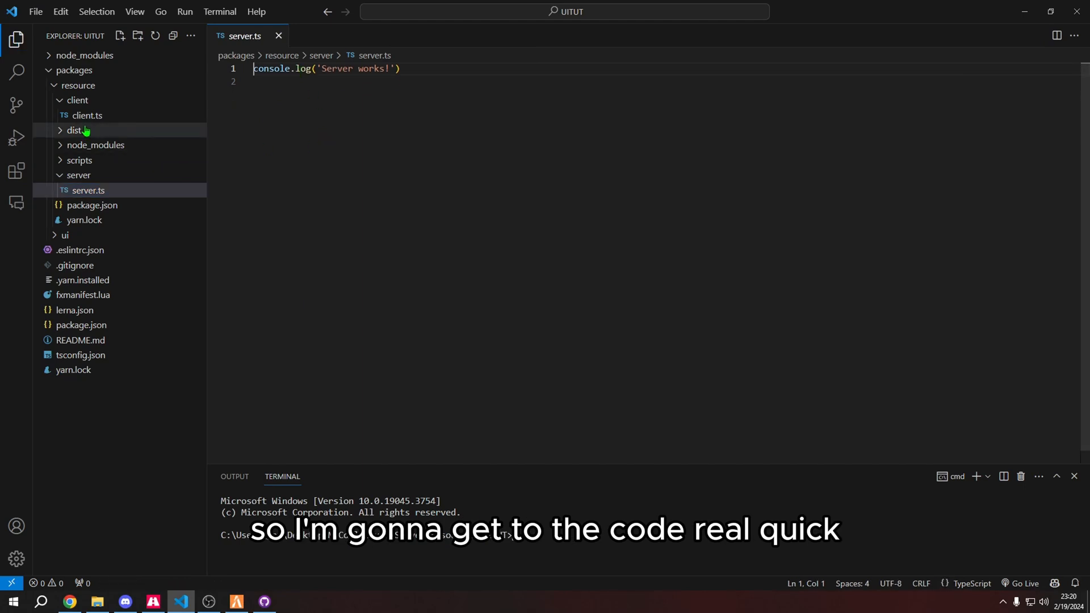
pyautogui.click(87, 116)
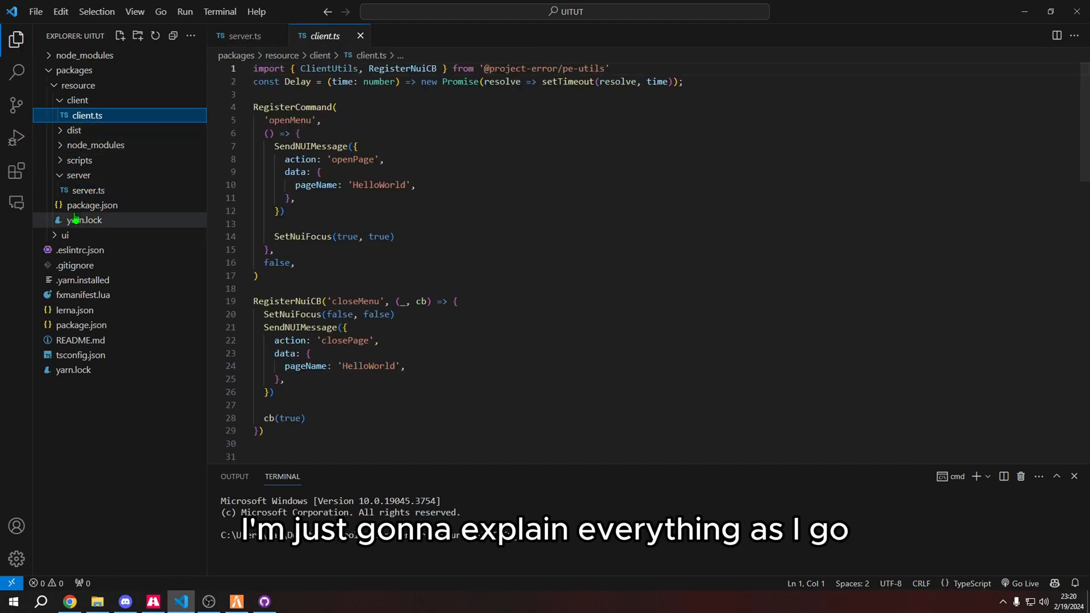
# Expand ui/public and src/pages/helloWorld, then open HelloWorld.tsx
pyautogui.click(64, 235)
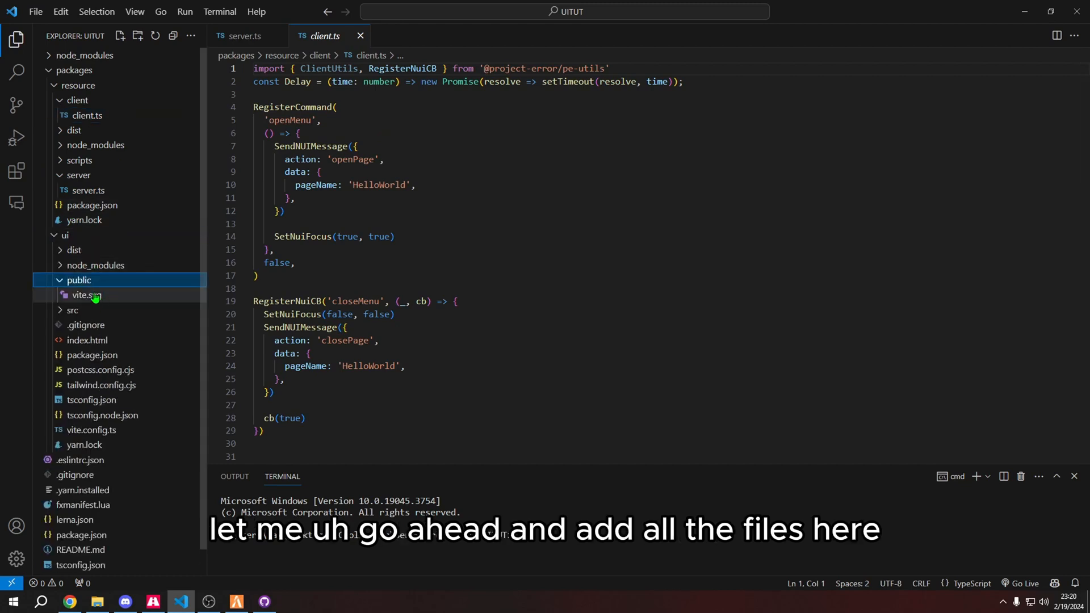
pyautogui.click(72, 310)
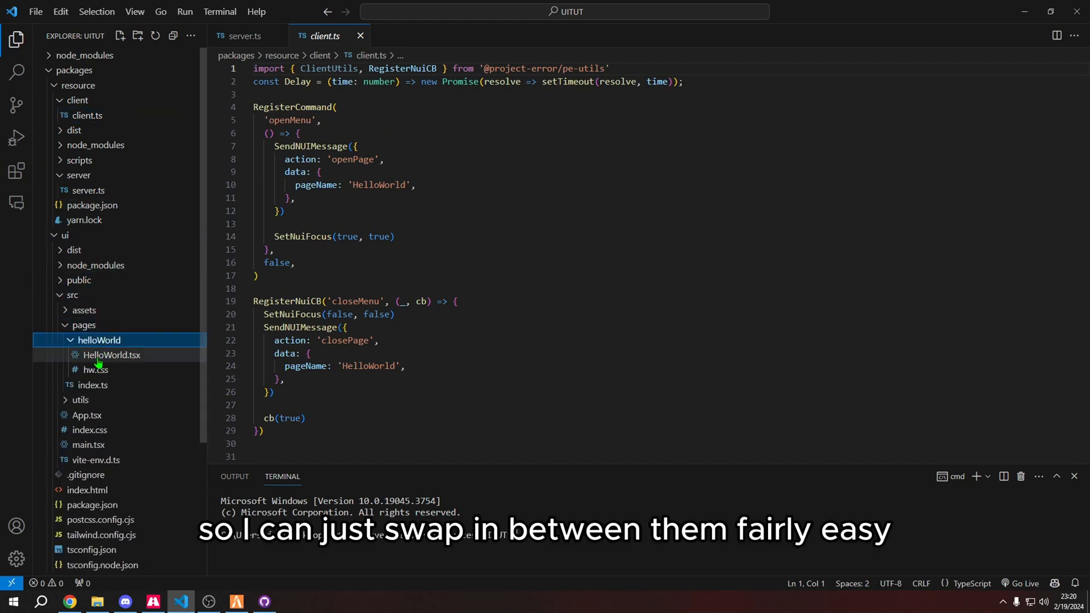
pyautogui.click(112, 354)
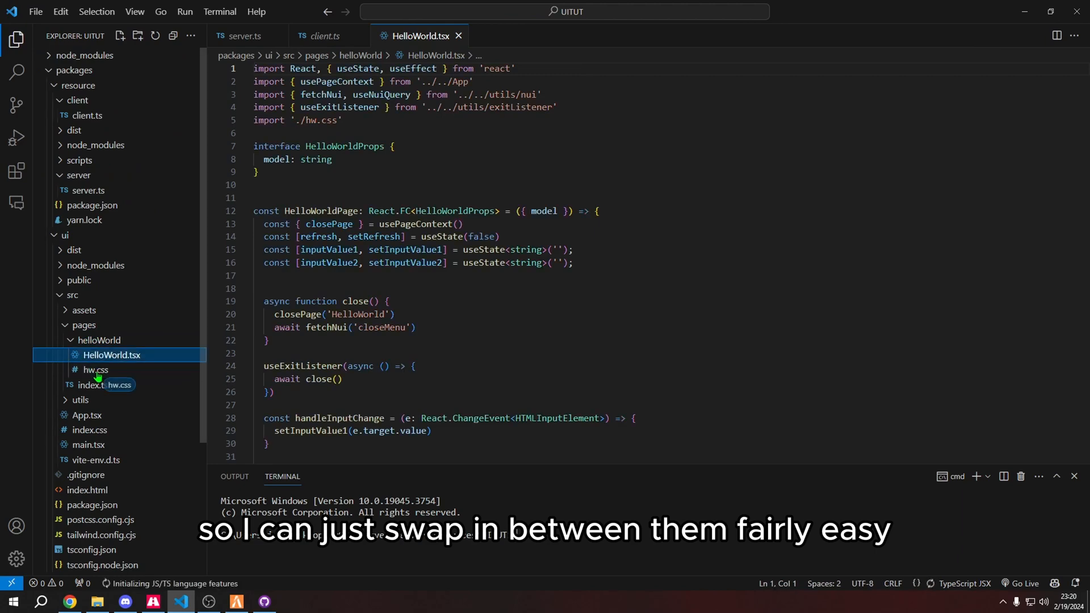
# Open hw.css, split the editor, and select the HelloWorldPage component declaration
pyautogui.click(96, 370)
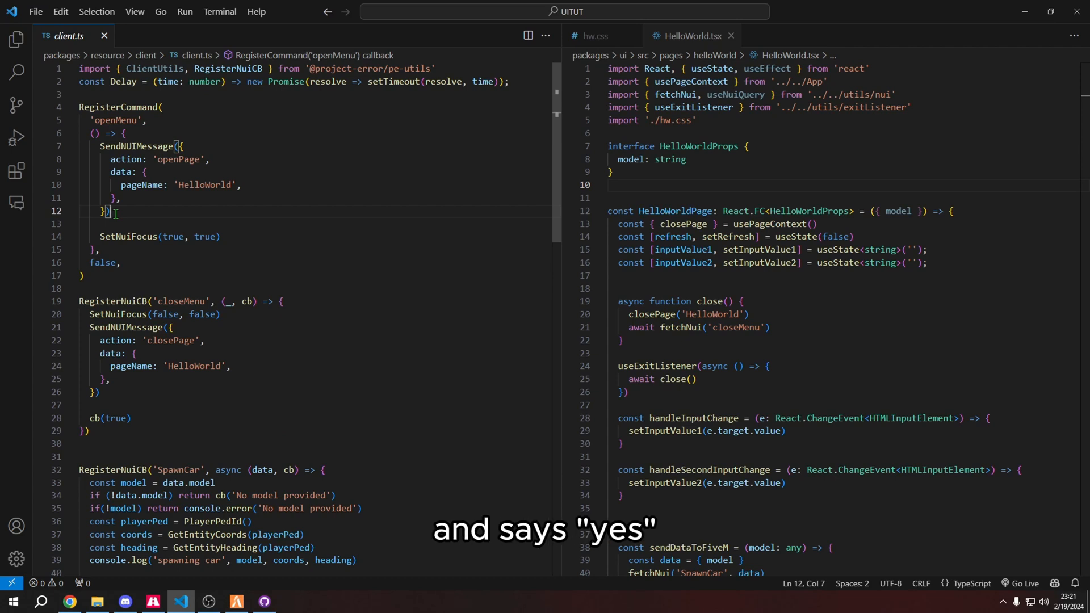
pyautogui.moveTo(137, 145)
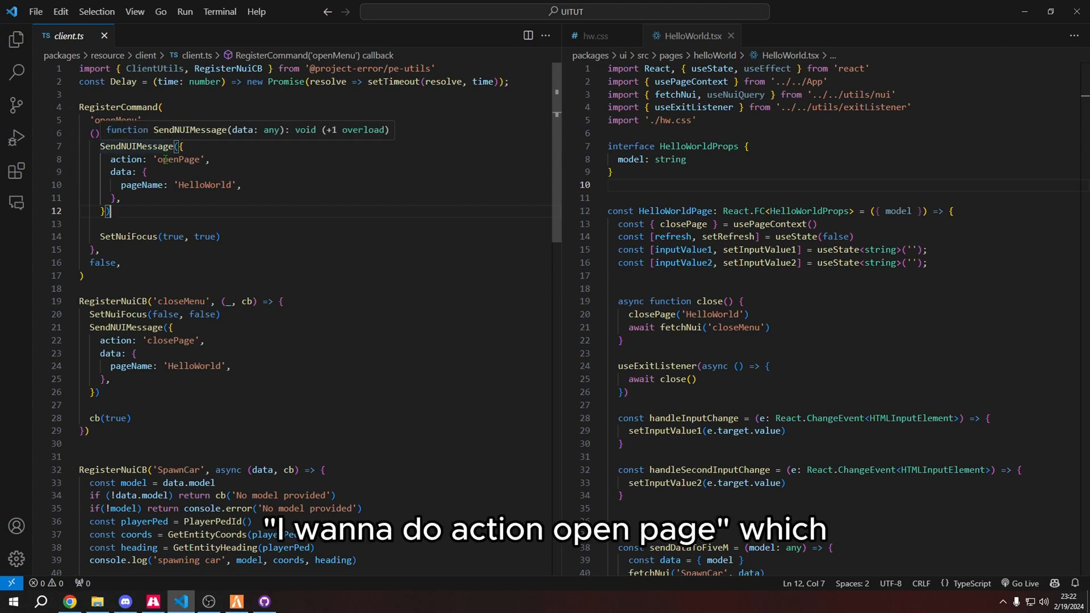
pyautogui.rightClick(184, 159)
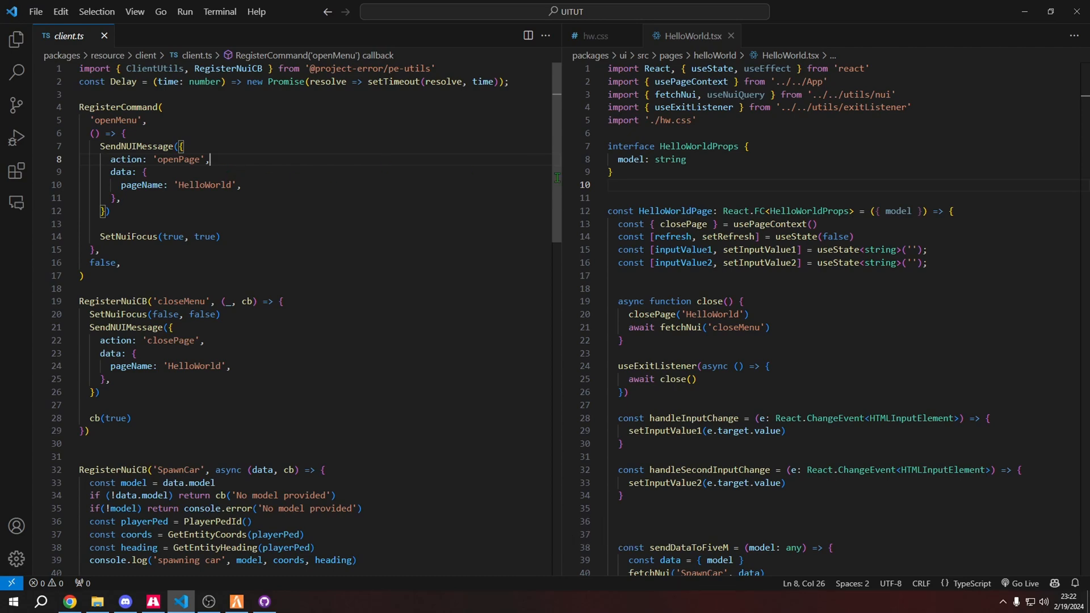
pyautogui.scroll(-3)
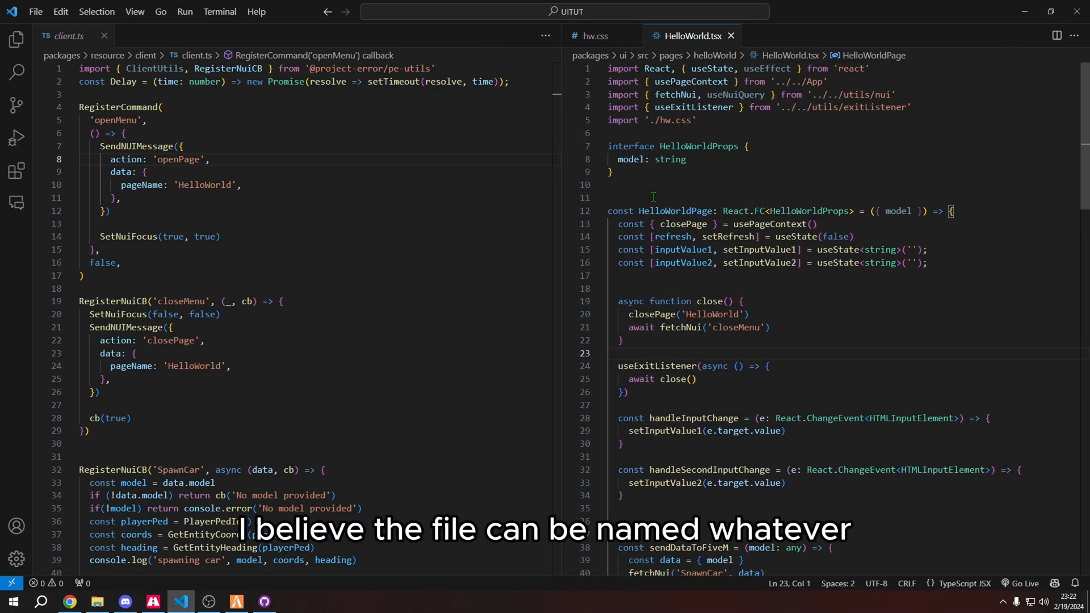
pyautogui.moveTo(640, 211); pyautogui.dragTo(956, 211)
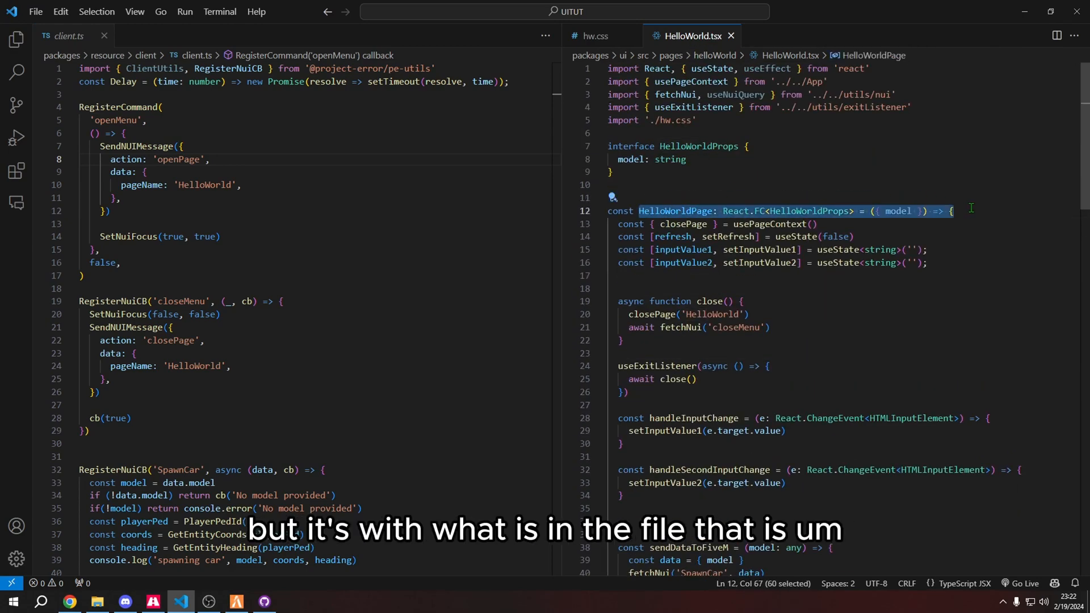
pyautogui.scroll(-3)
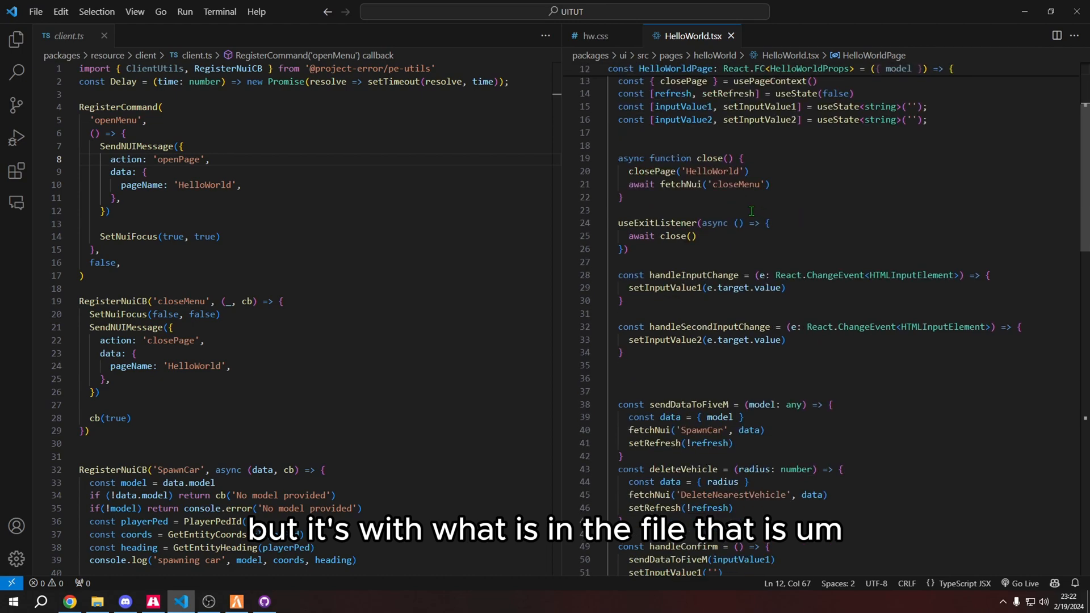
pyautogui.scroll(-3)
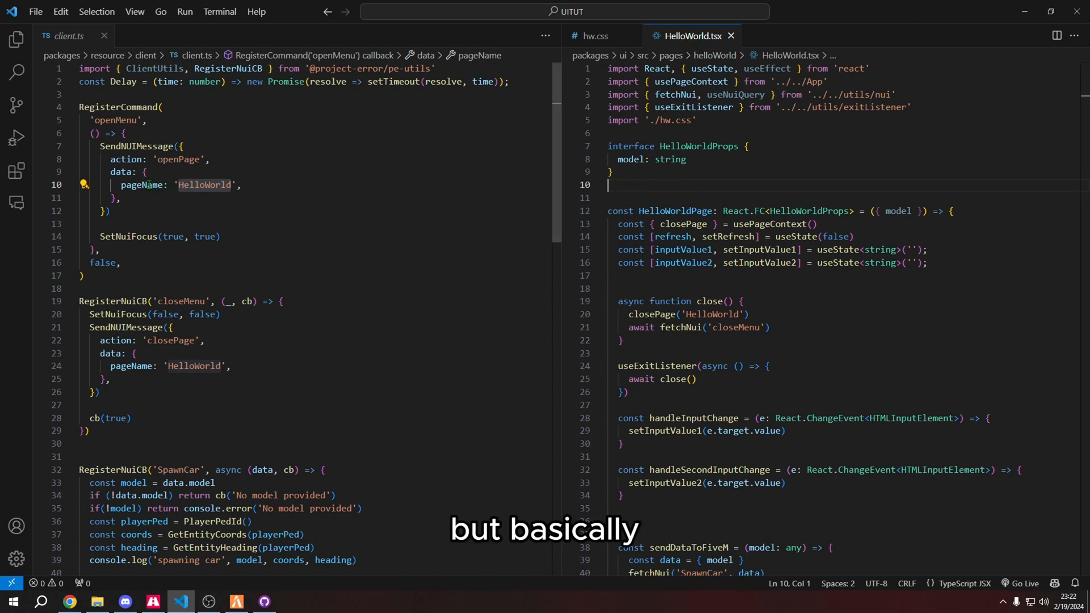
# Scroll through HelloWorld.tsx and select the close function and exit listener code
pyautogui.click(262, 190)
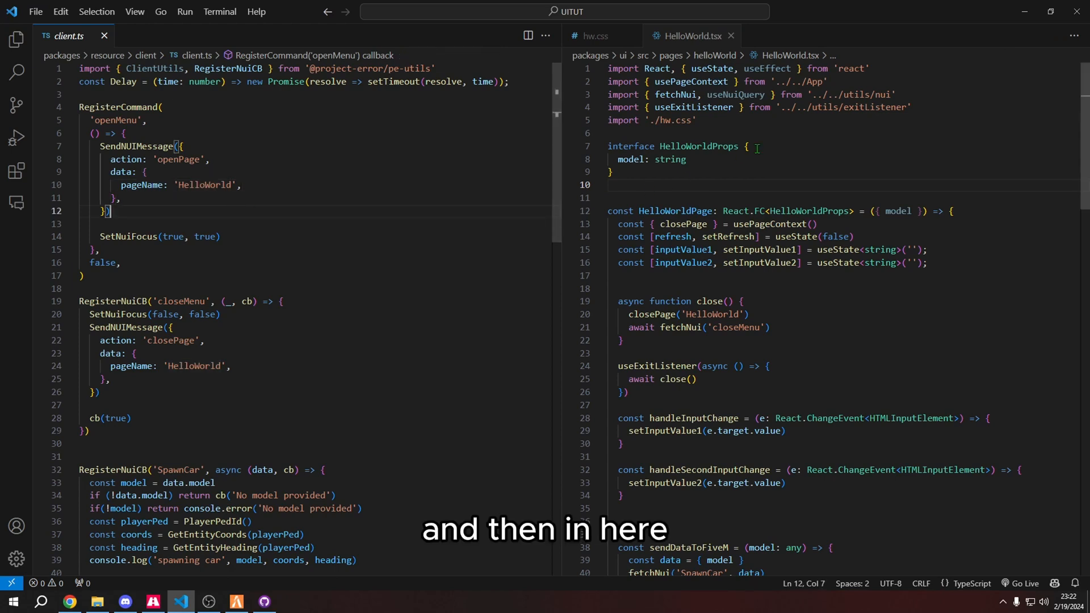
pyautogui.scroll(-3)
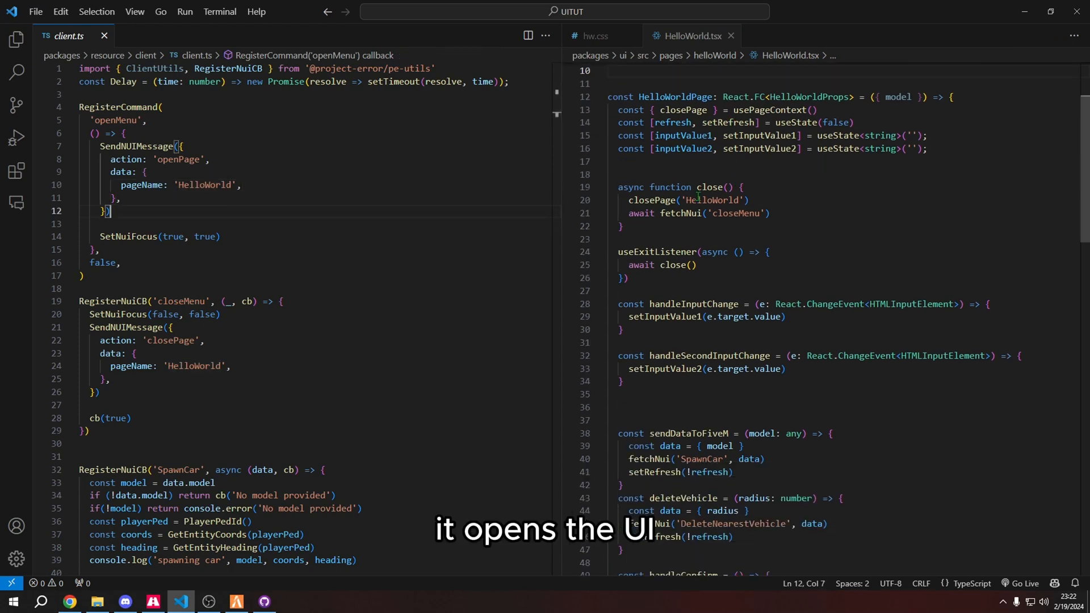
pyautogui.scroll(-3)
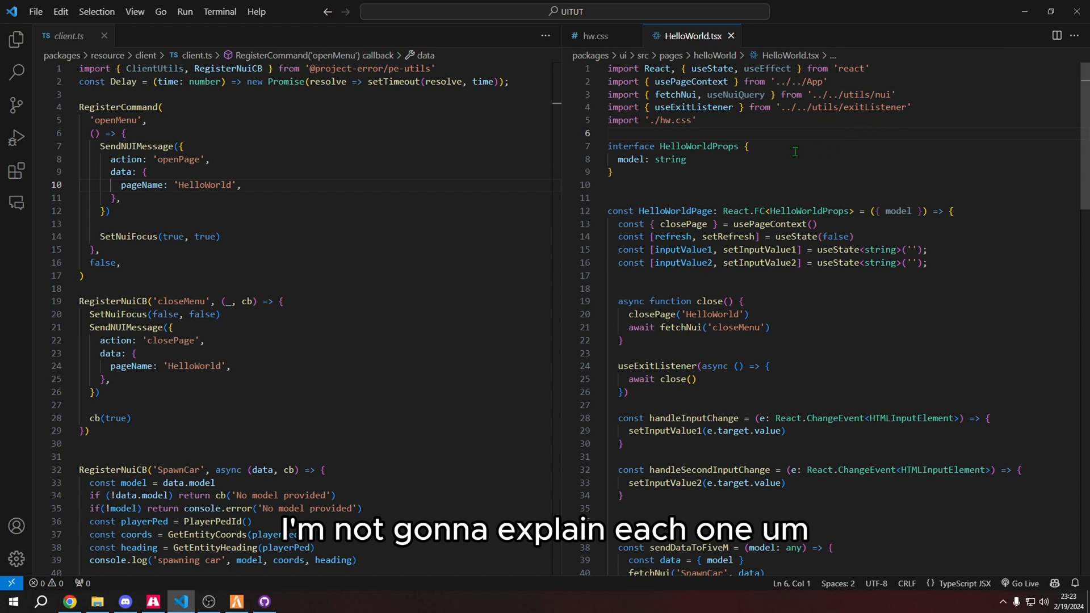
pyautogui.scroll(-3)
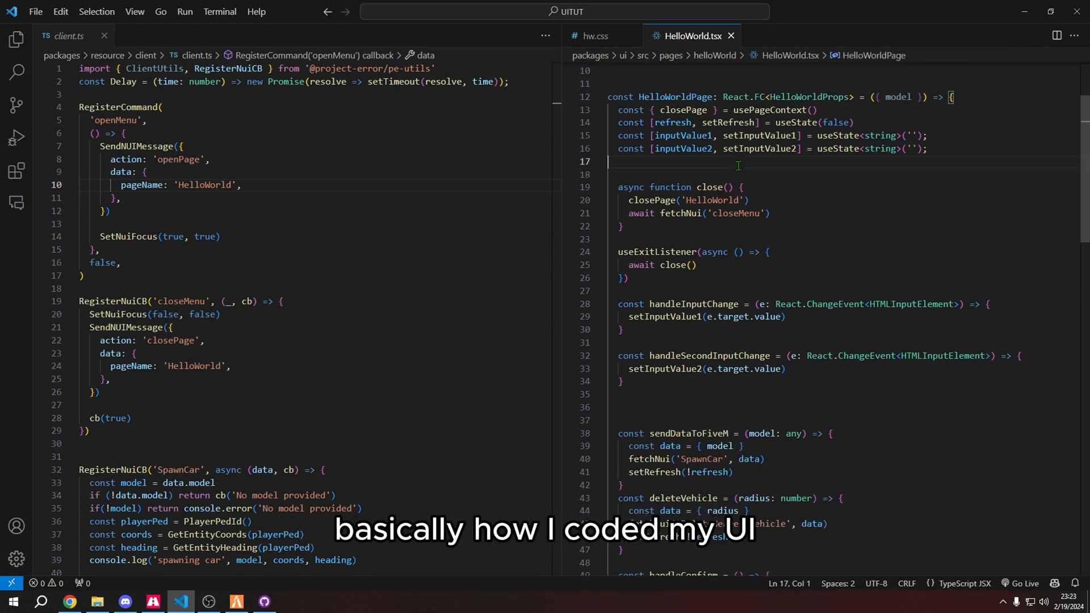
pyautogui.scroll(-3)
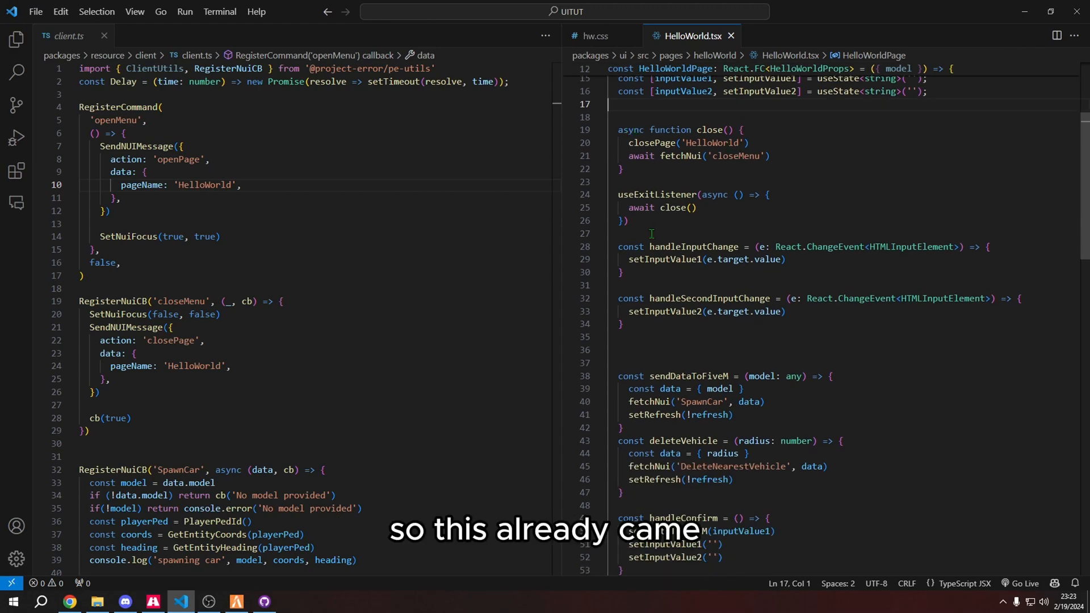
pyautogui.moveTo(617, 130); pyautogui.dragTo(629, 220)
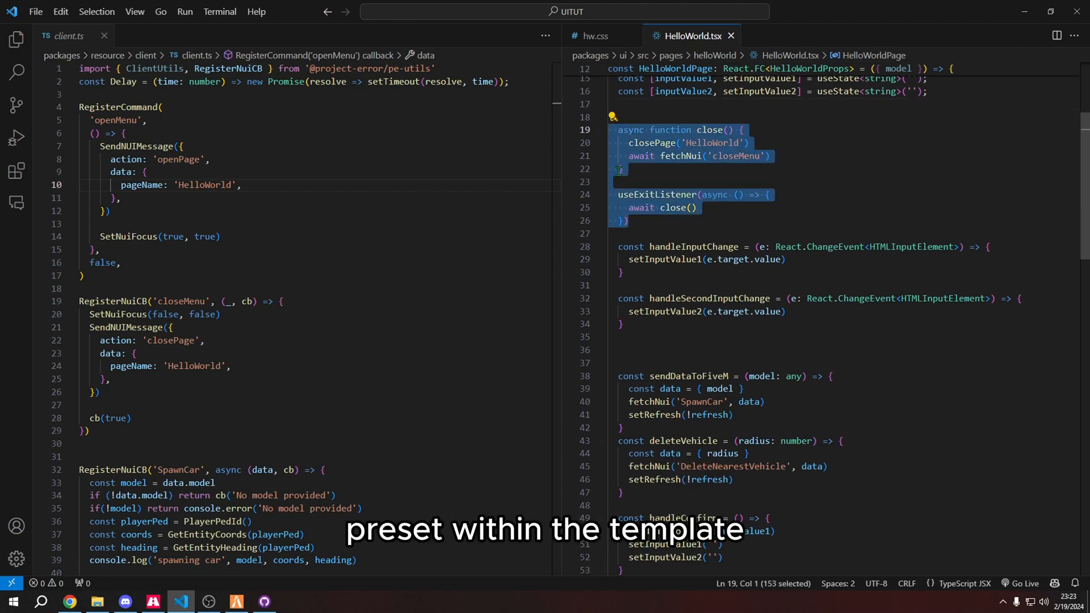
pyautogui.scroll(-3)
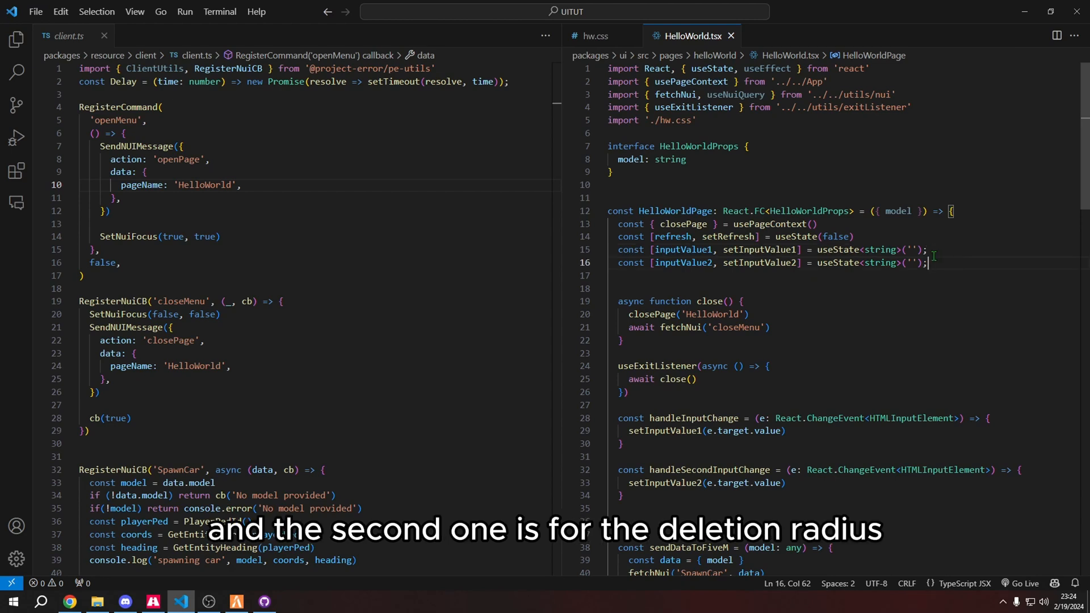
pyautogui.scroll(-3)
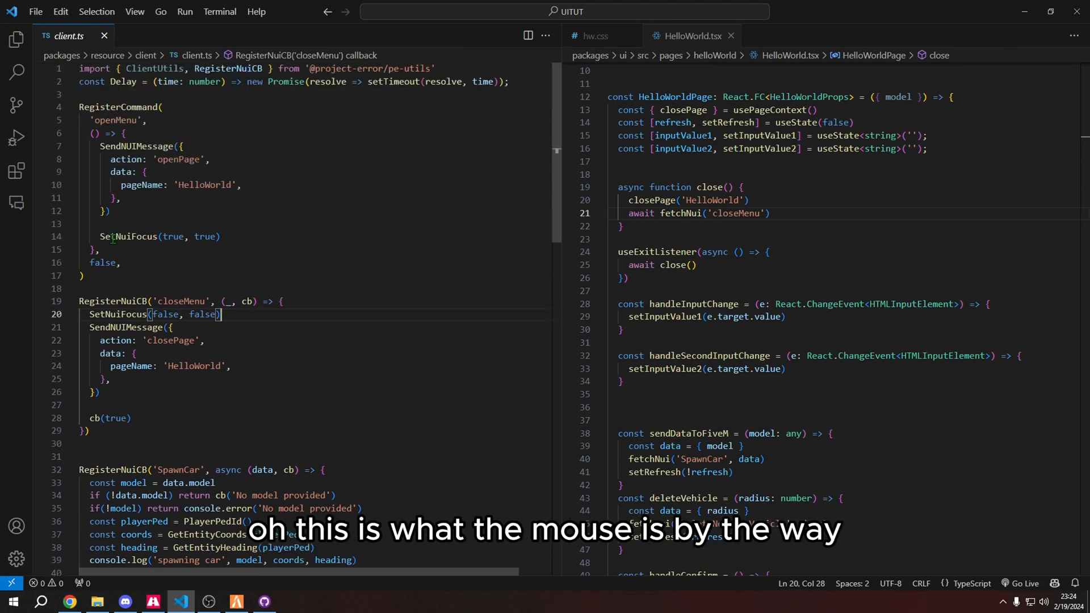
pyautogui.moveTo(124, 236)
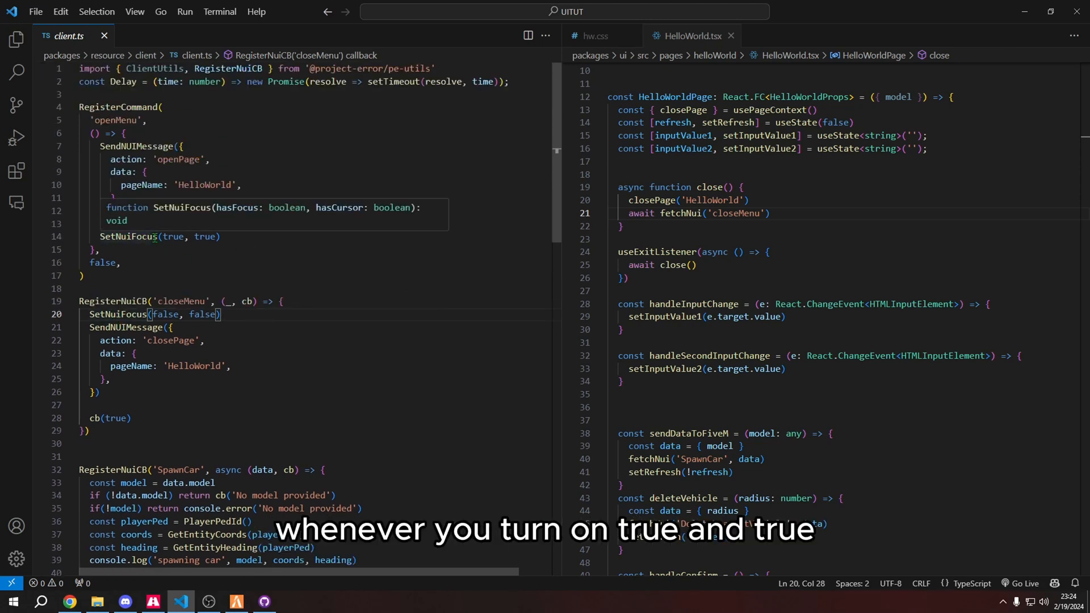
pyautogui.moveTo(133, 235)
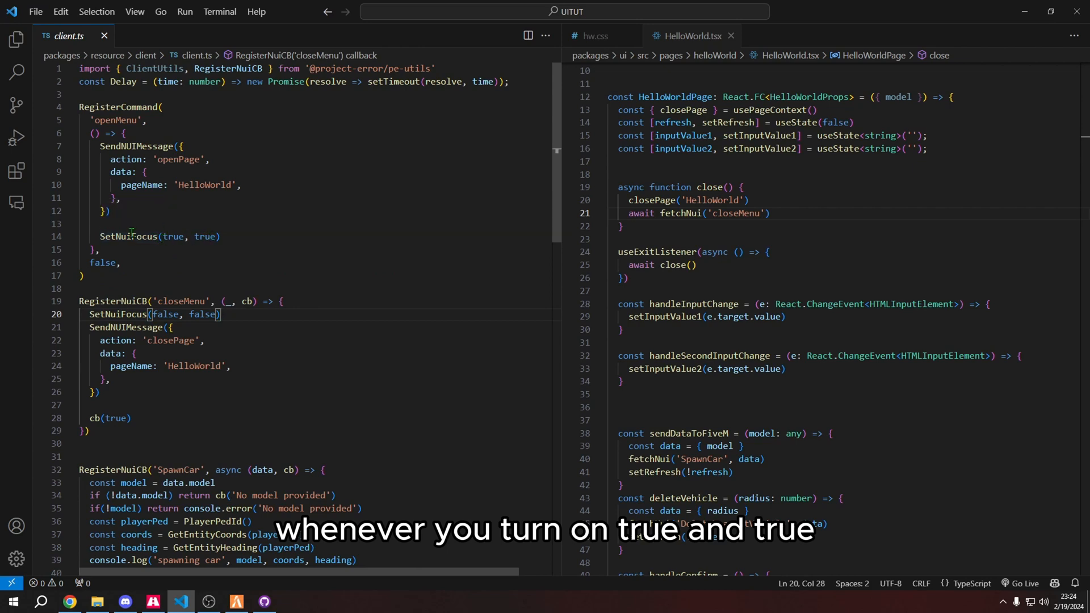
pyautogui.moveTo(129, 236)
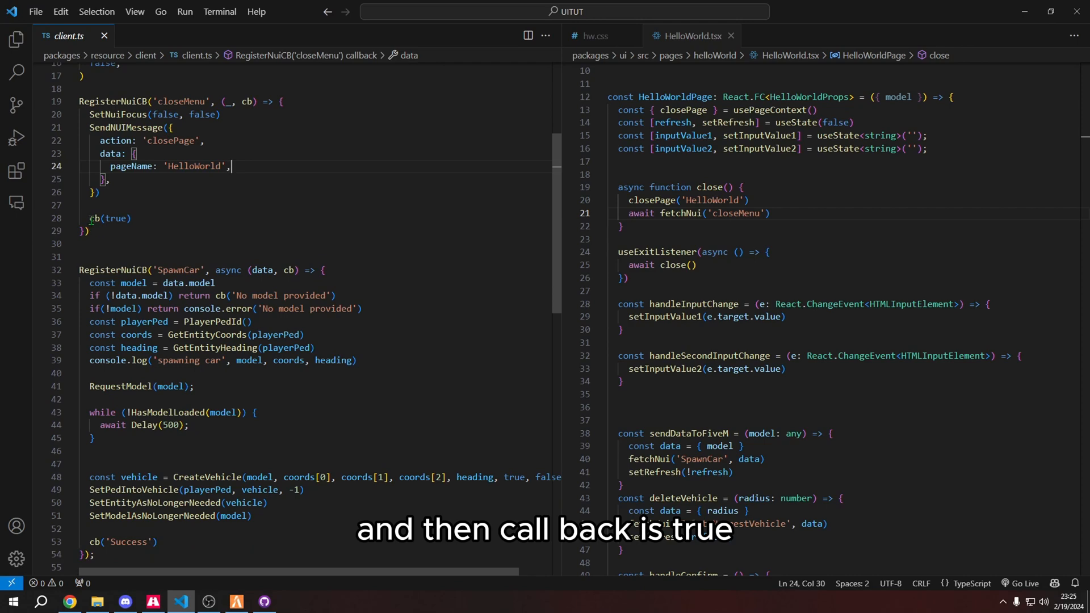
pyautogui.scroll(-3)
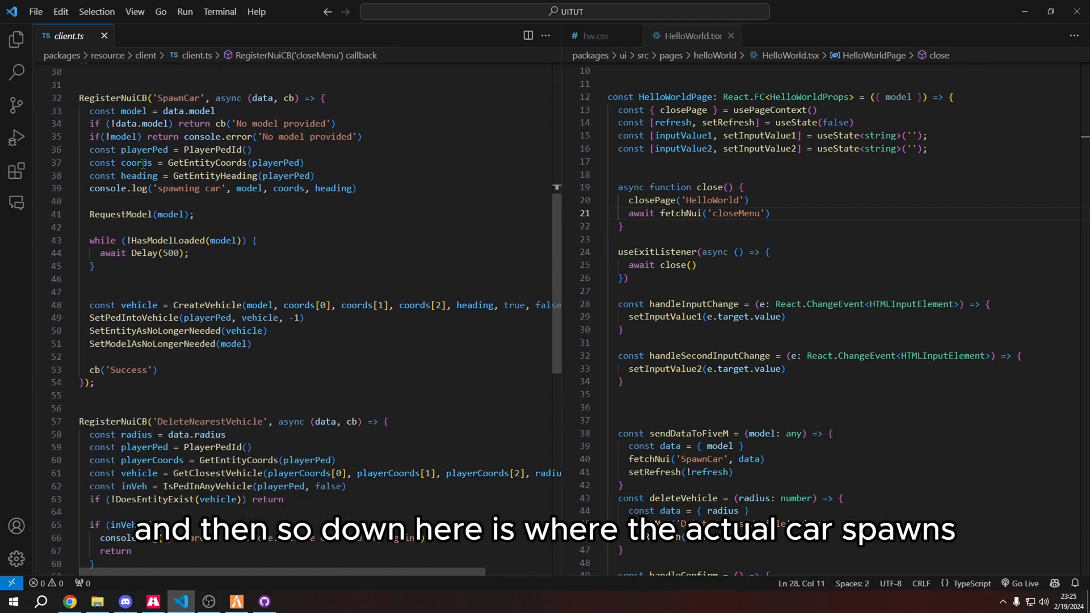
pyautogui.scroll(-3)
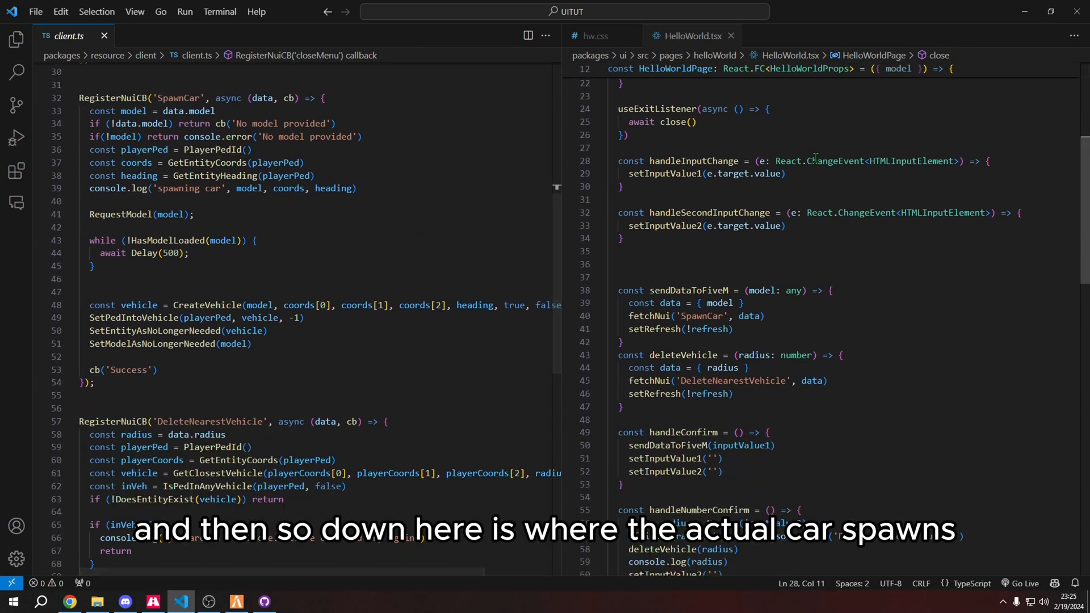
pyautogui.scroll(-3)
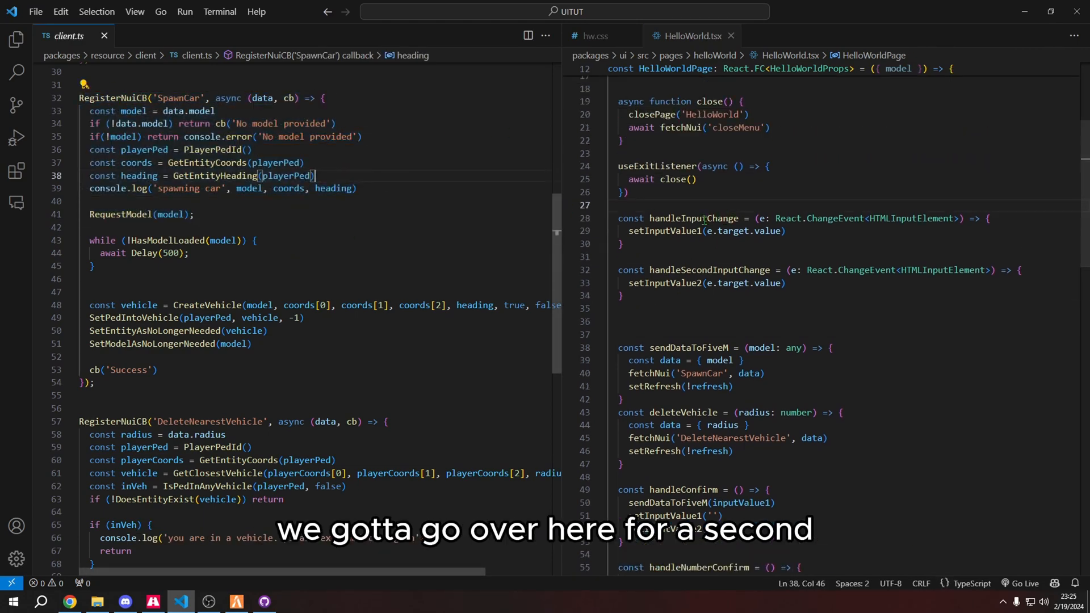
pyautogui.scroll(-3)
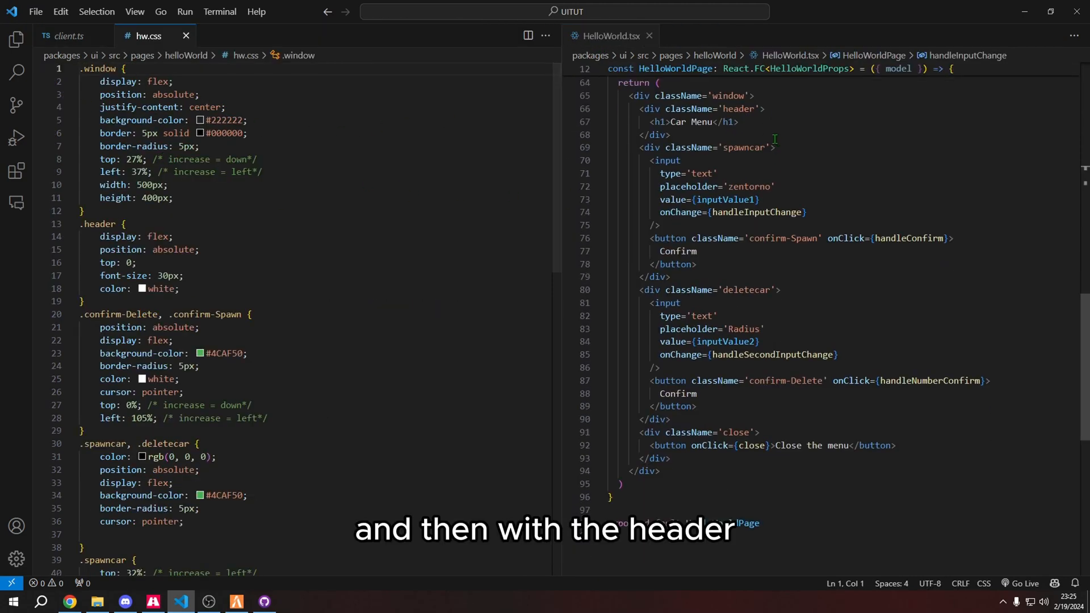
pyautogui.scroll(-3)
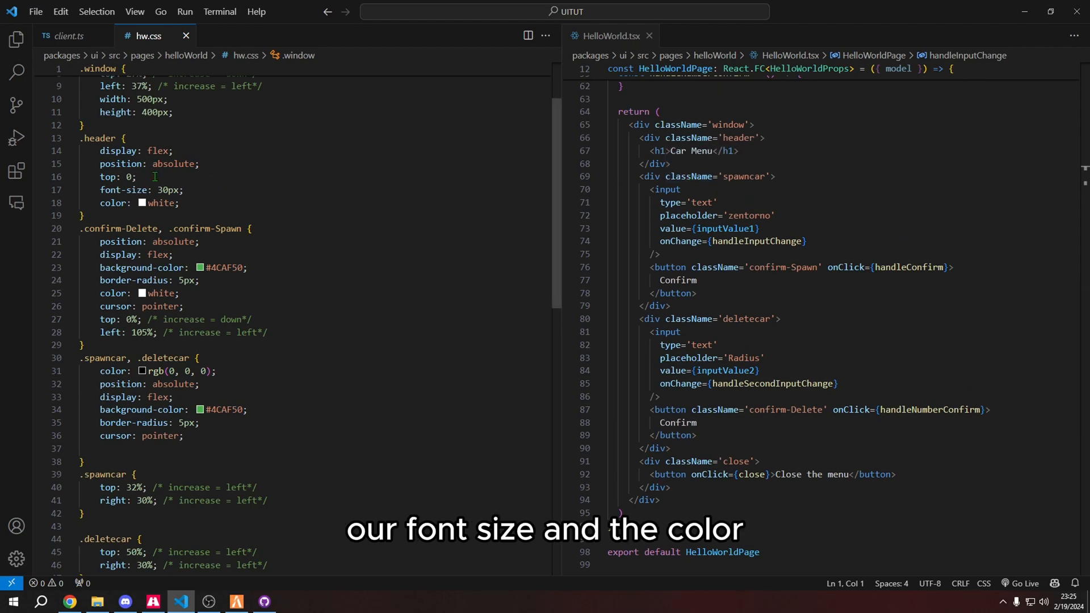
pyautogui.scroll(-3)
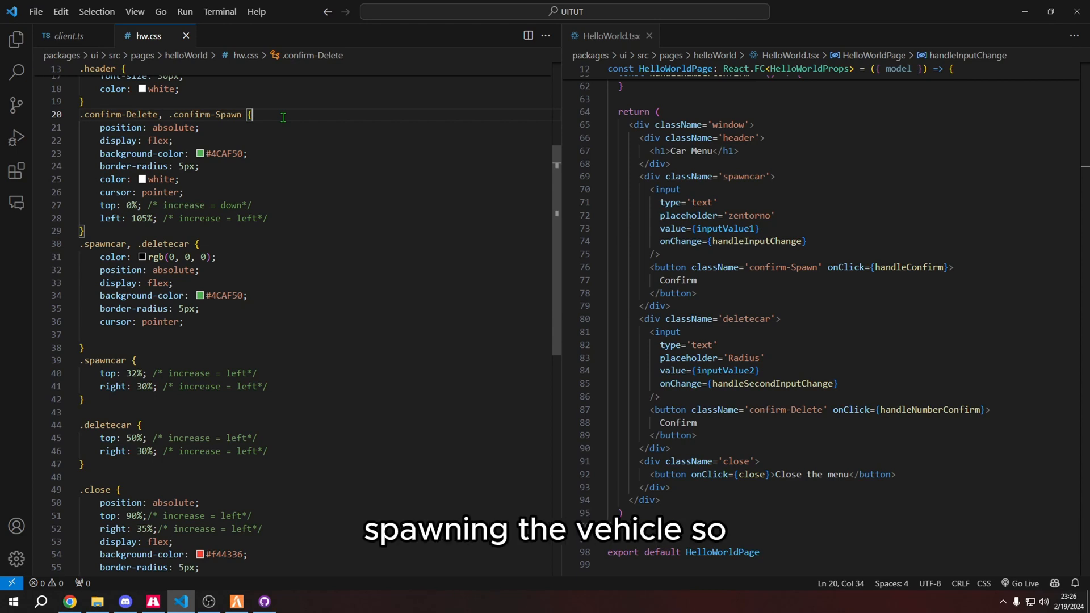
pyautogui.doubleClick(210, 115)
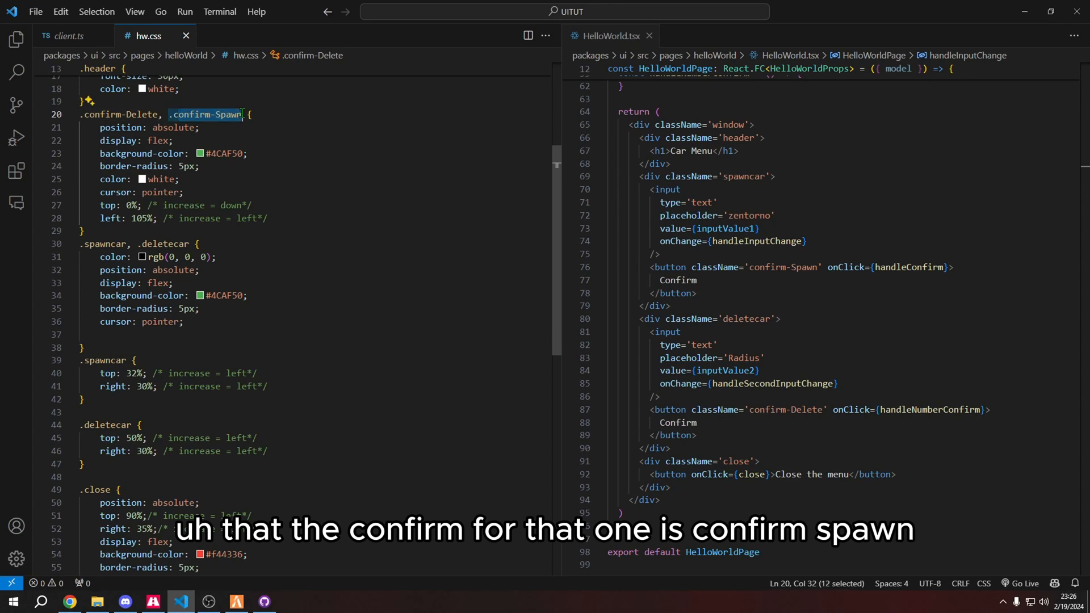
pyautogui.click(266, 114)
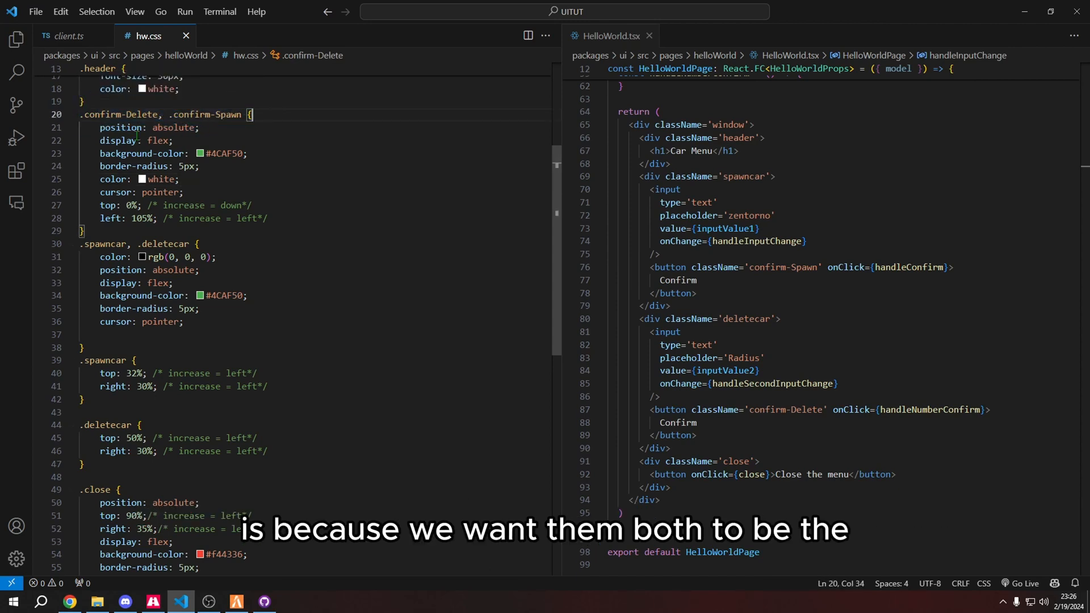
pyautogui.click(121, 128)
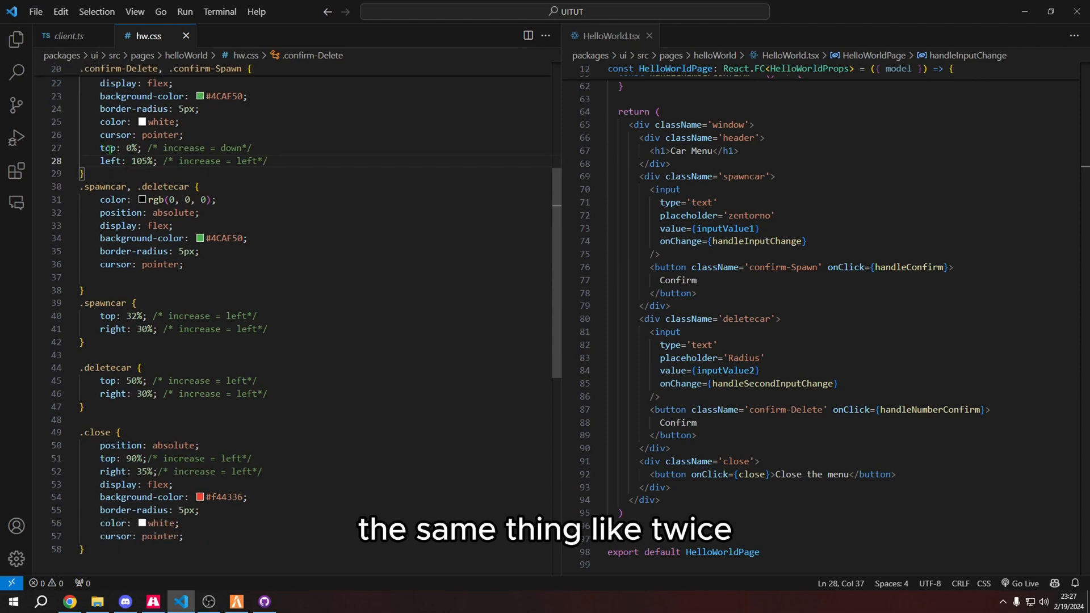
pyautogui.moveTo(108, 147)
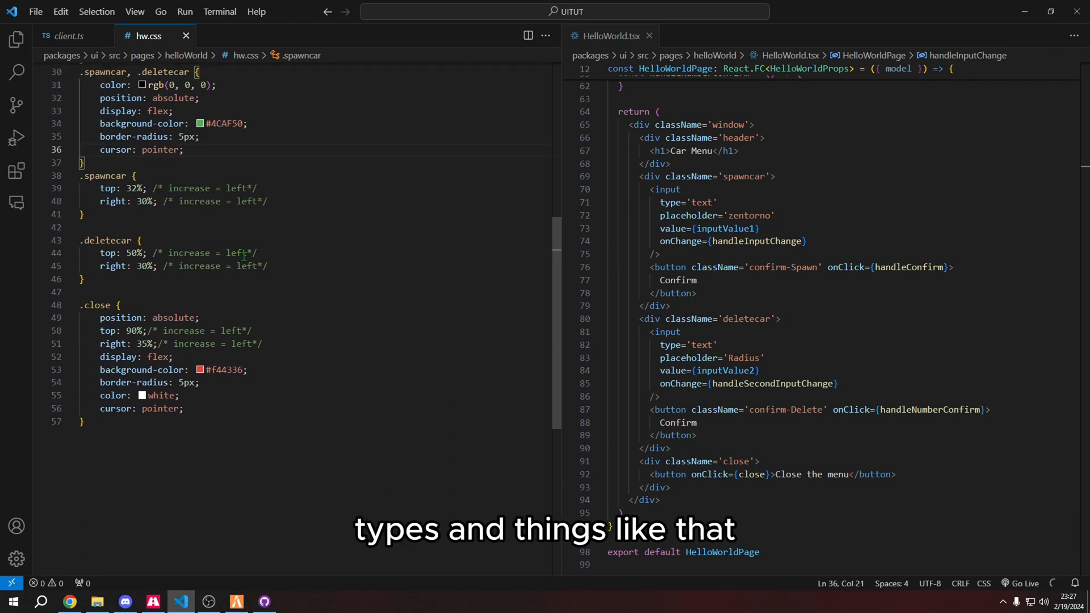
pyautogui.moveTo(84, 304); pyautogui.dragTo(161, 396)
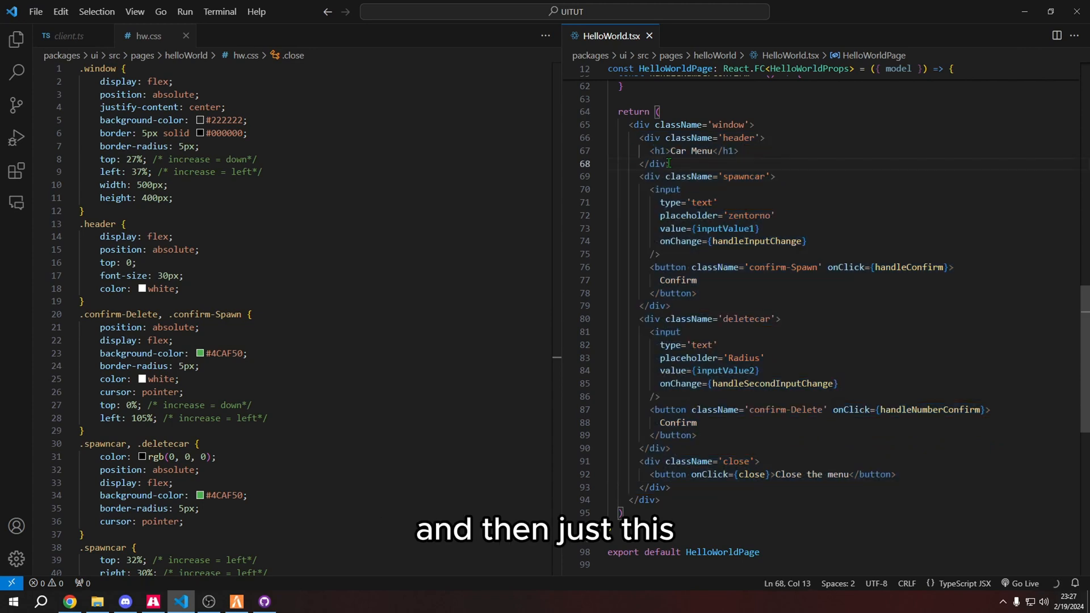
pyautogui.moveTo(640, 137); pyautogui.dragTo(669, 163)
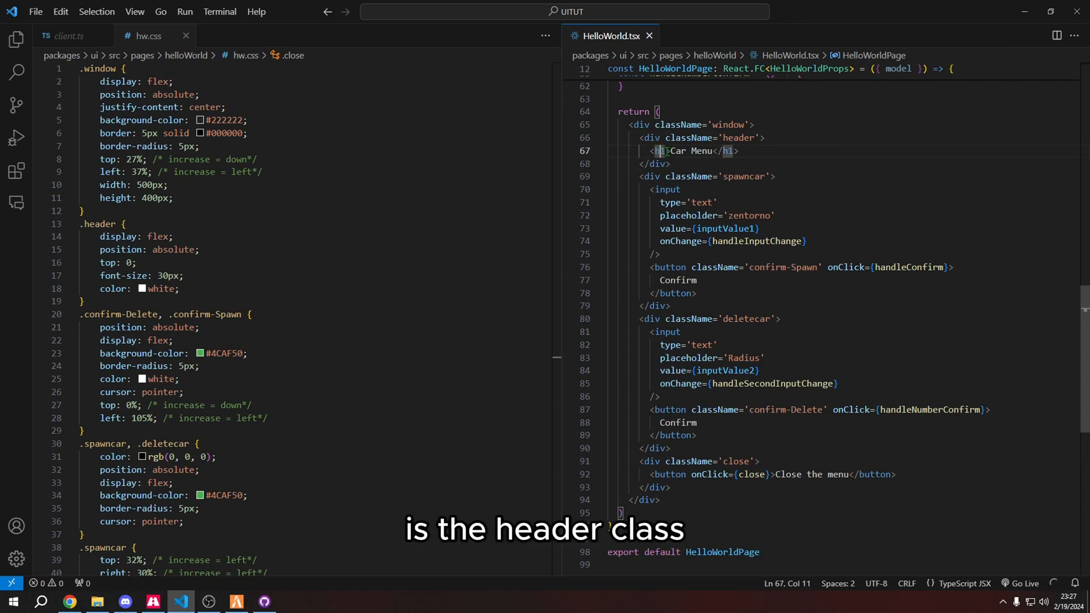
pyautogui.click(736, 151)
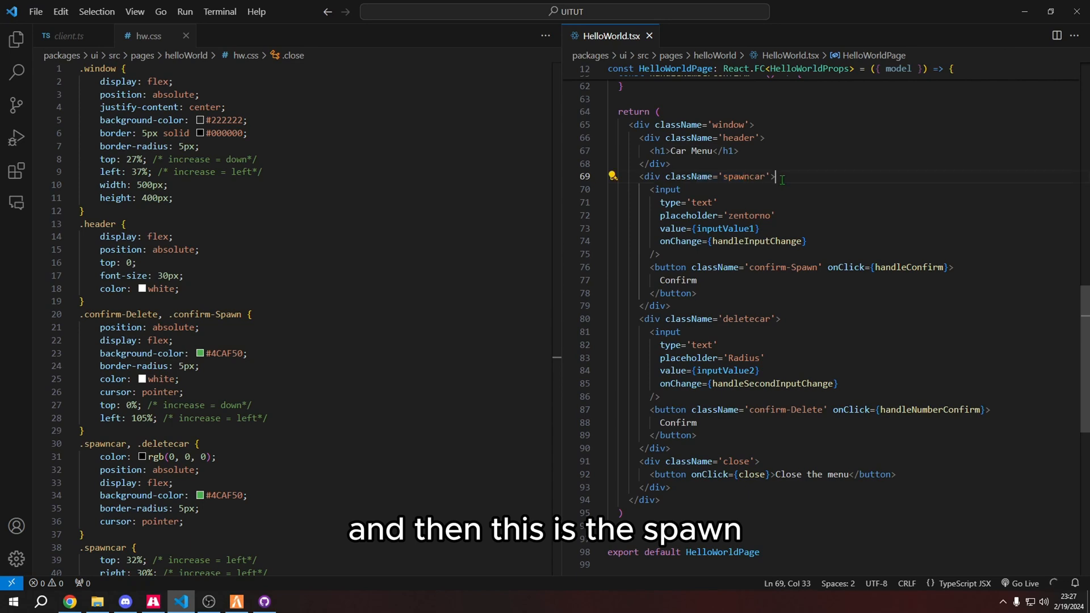
pyautogui.scroll(-3)
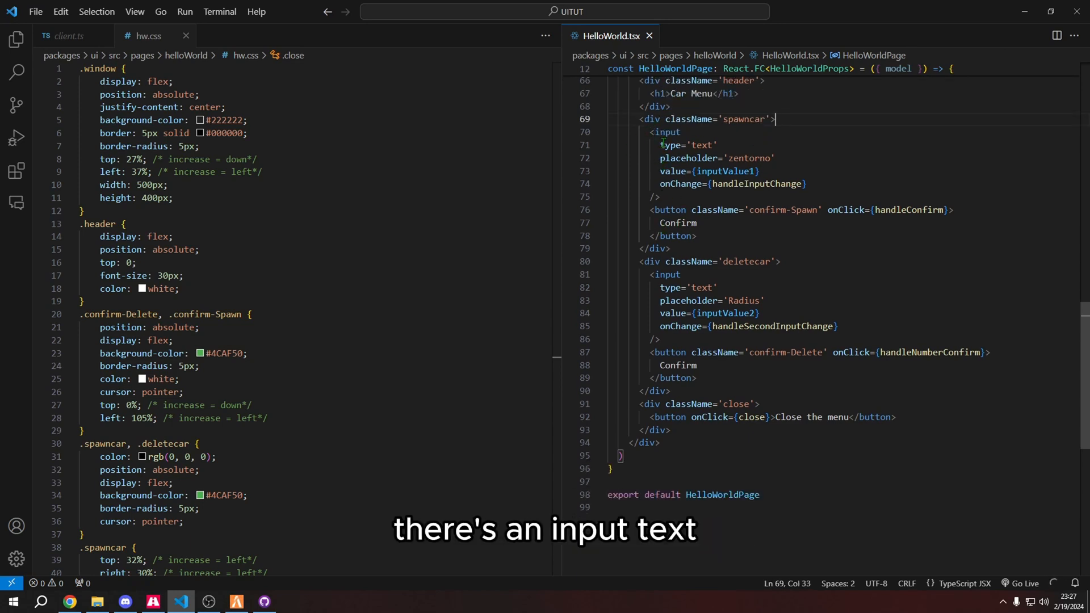
pyautogui.doubleClick(689, 158)
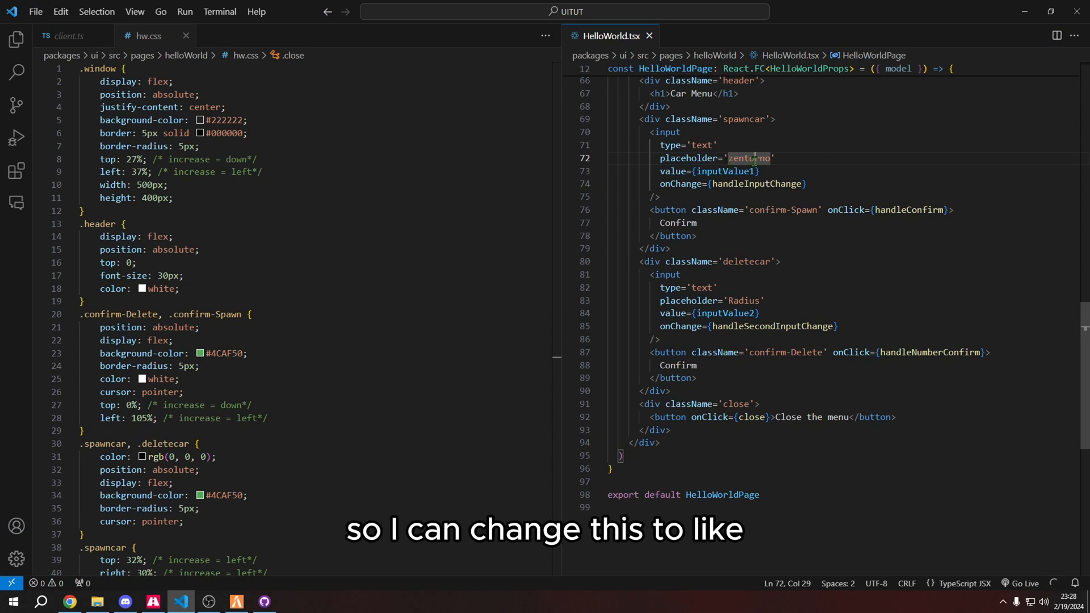
pyautogui.click(774, 158)
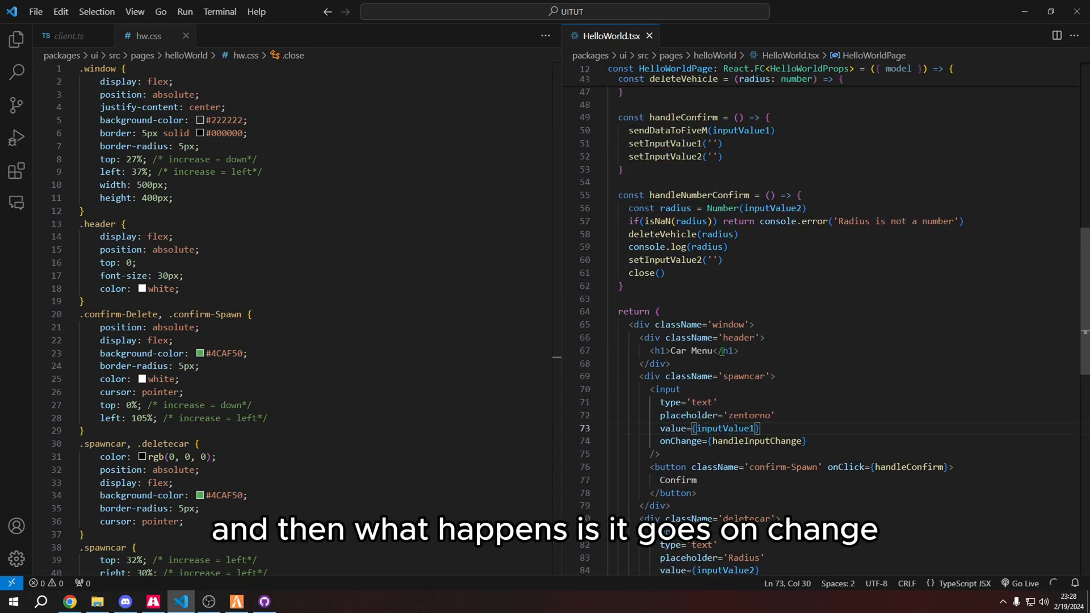
pyautogui.click(660, 440)
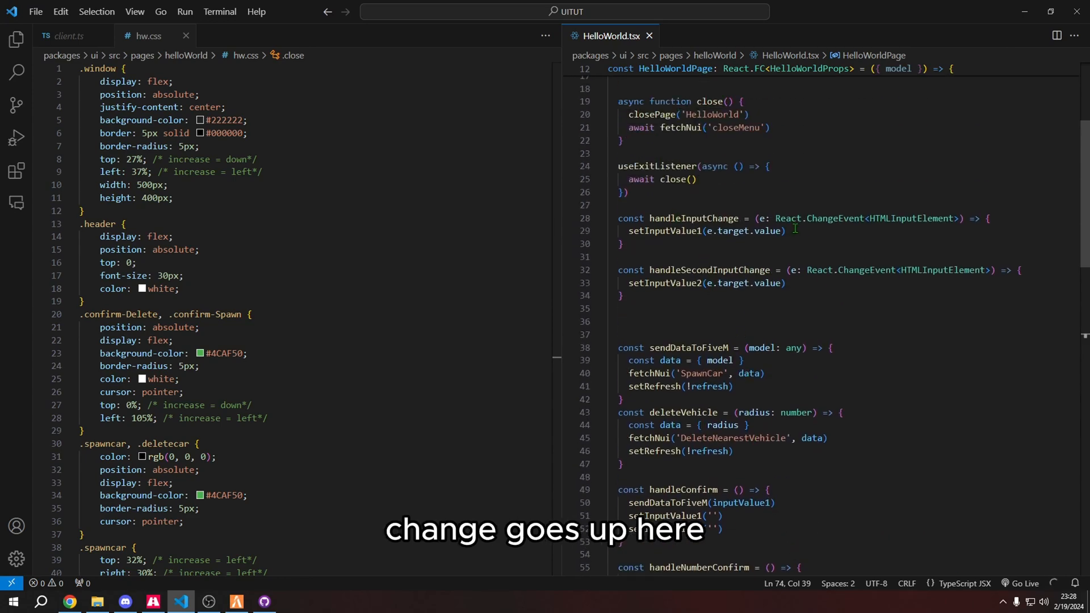
pyautogui.click(629, 231)
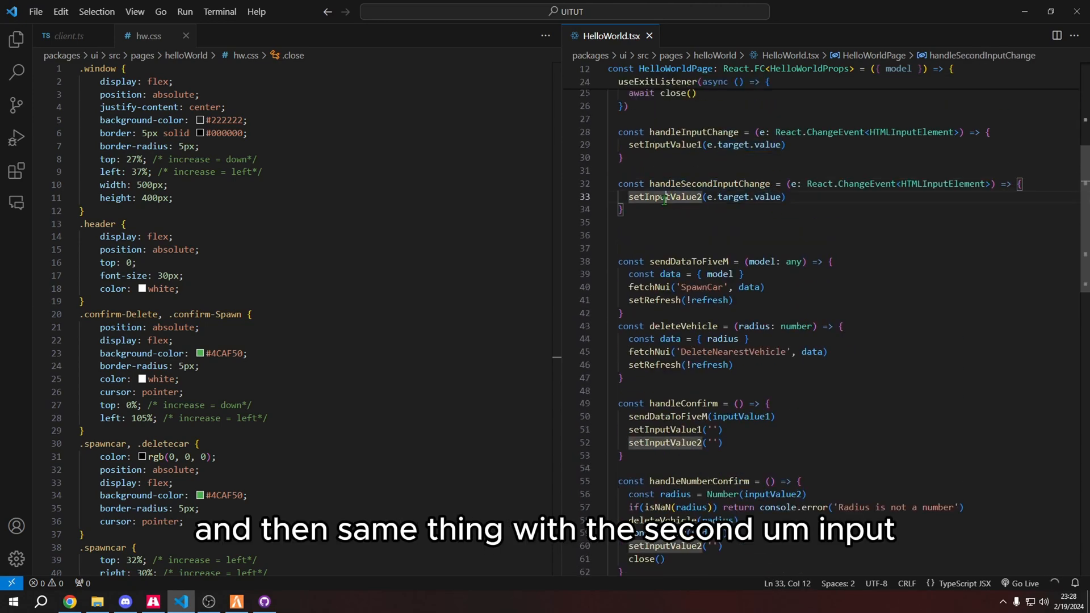
pyautogui.scroll(-3)
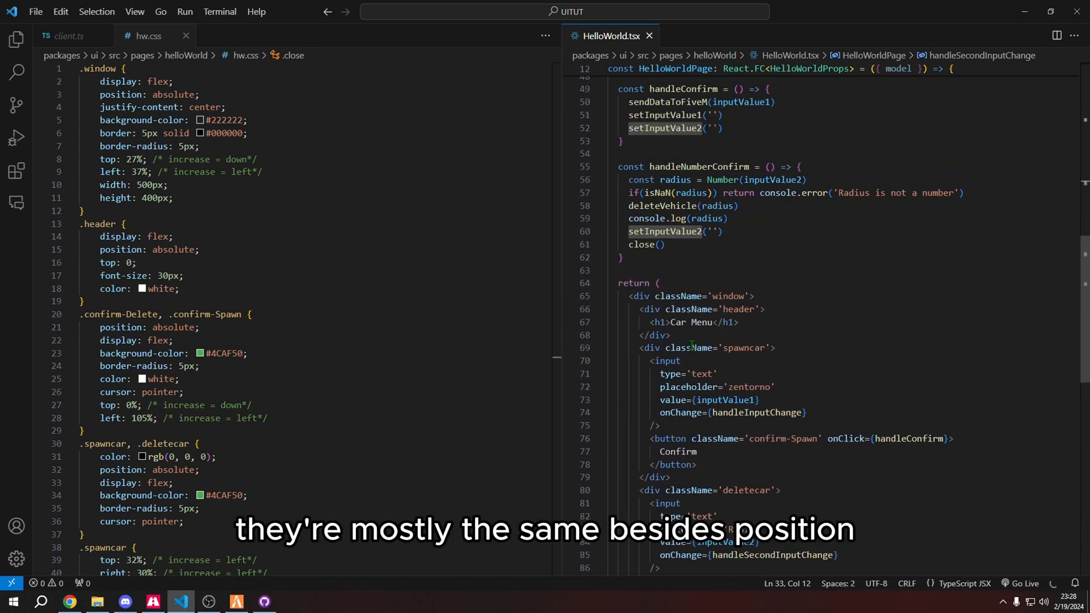
pyautogui.scroll(-3)
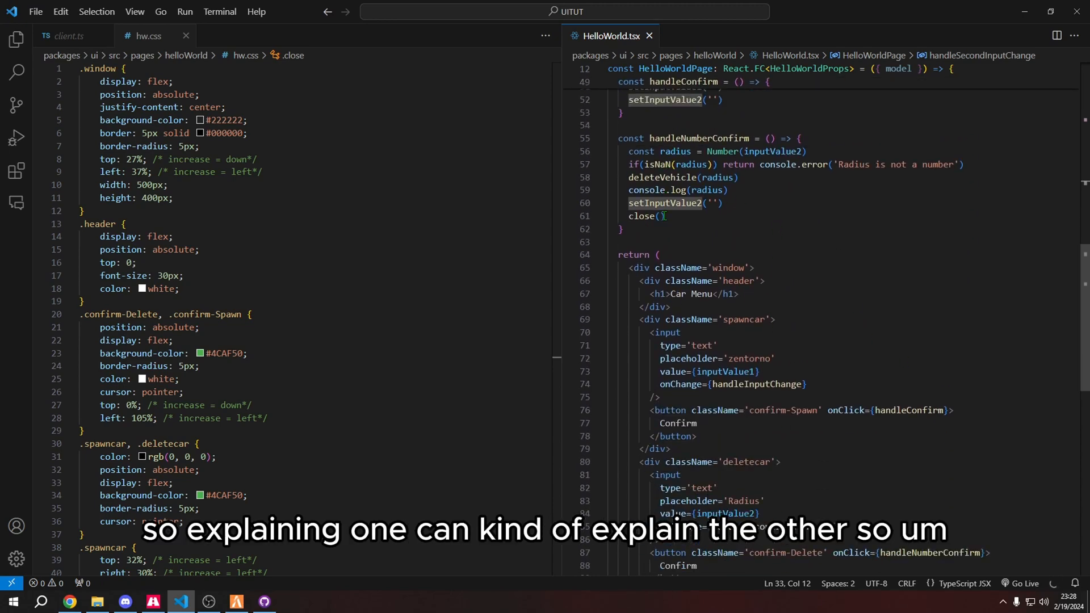
pyautogui.scroll(-3)
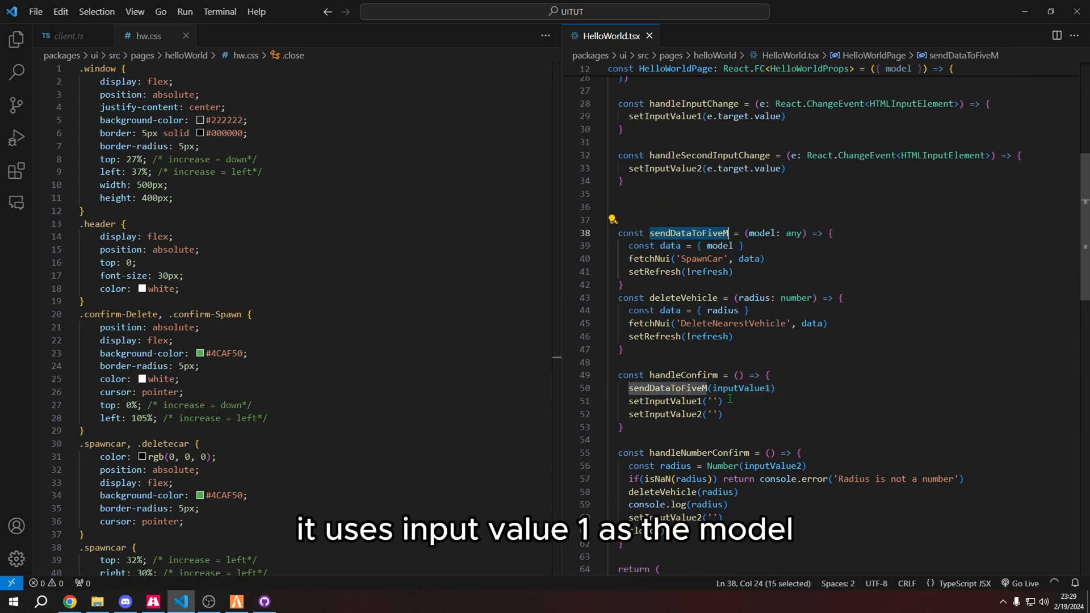
pyautogui.click(763, 233)
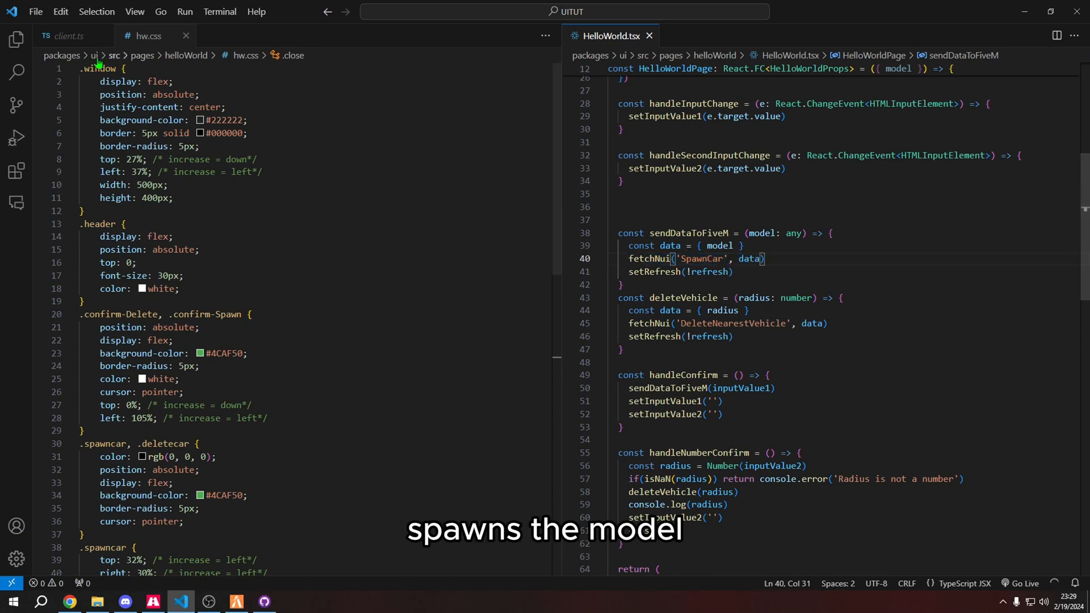
# Bring client.ts into the left editor and walk through the SpawnCar and DeleteNearestVehicle callbacks
pyautogui.click(66, 35)
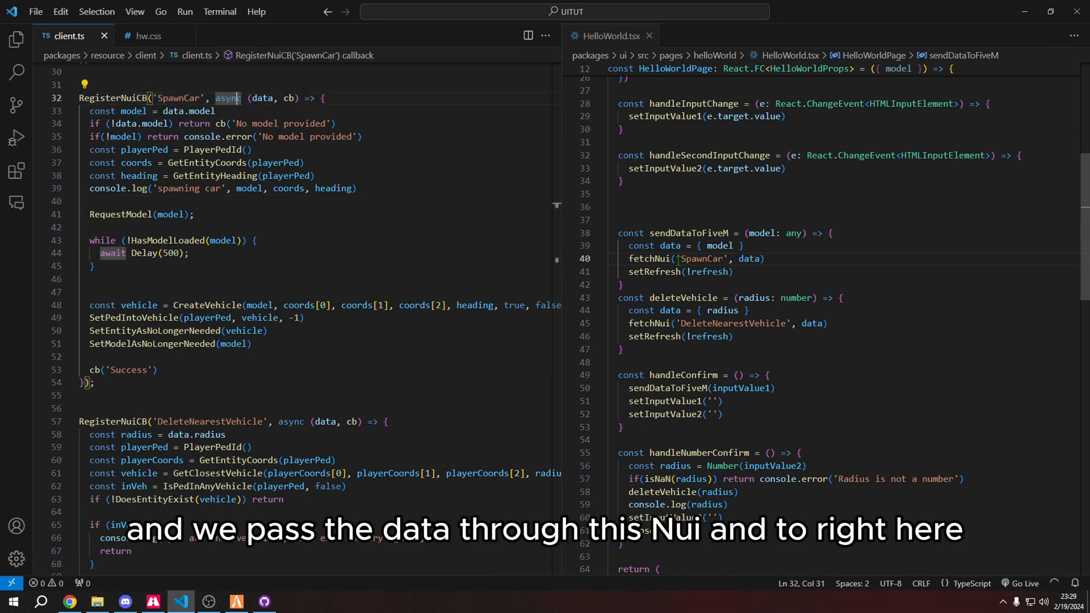
pyautogui.doubleClick(751, 259)
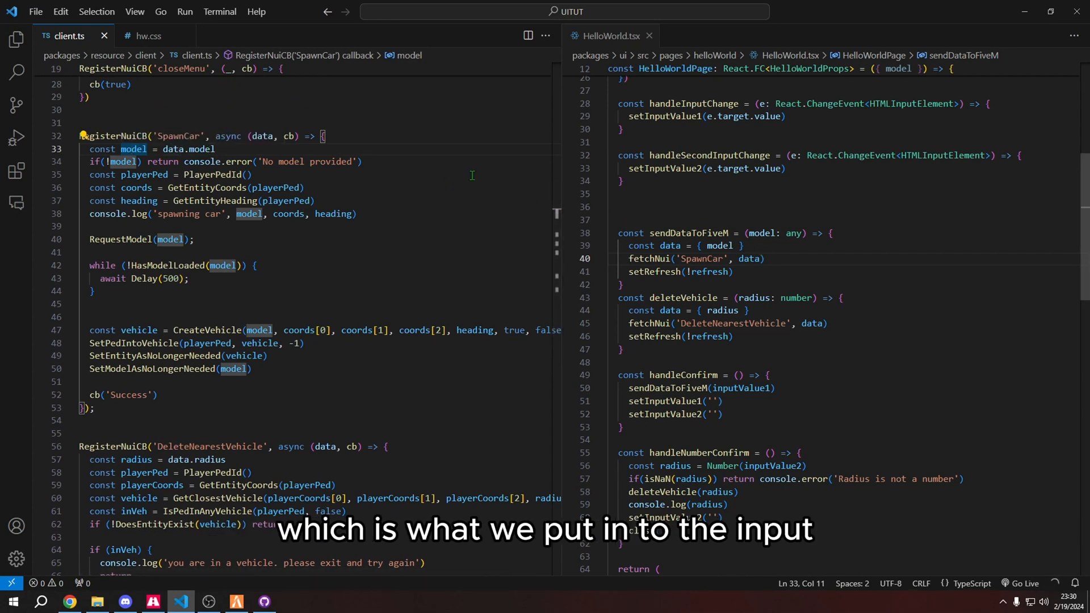
pyautogui.scroll(-3)
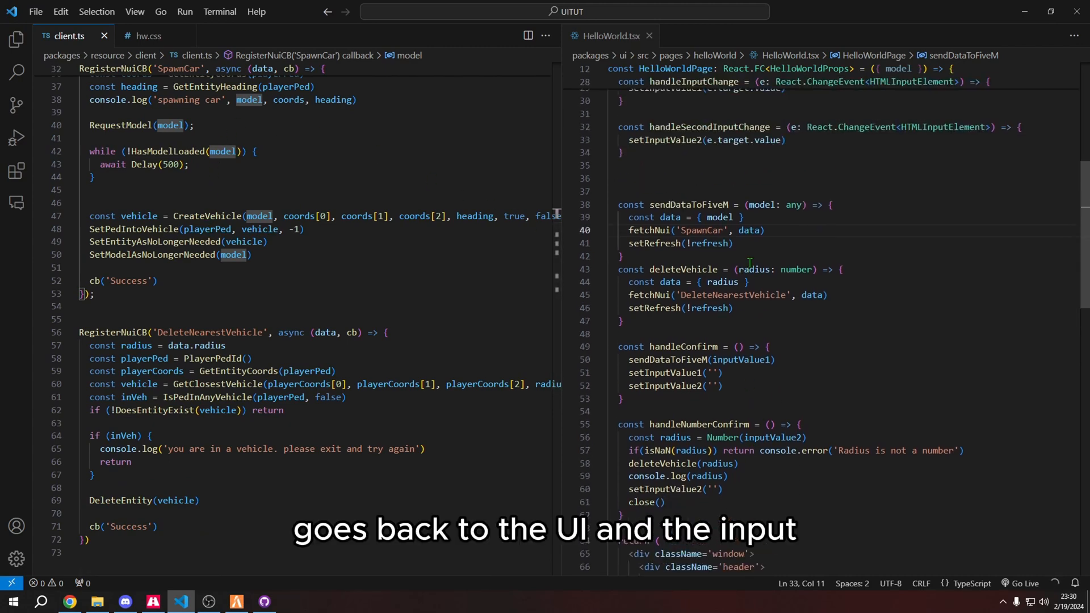
pyautogui.scroll(-3)
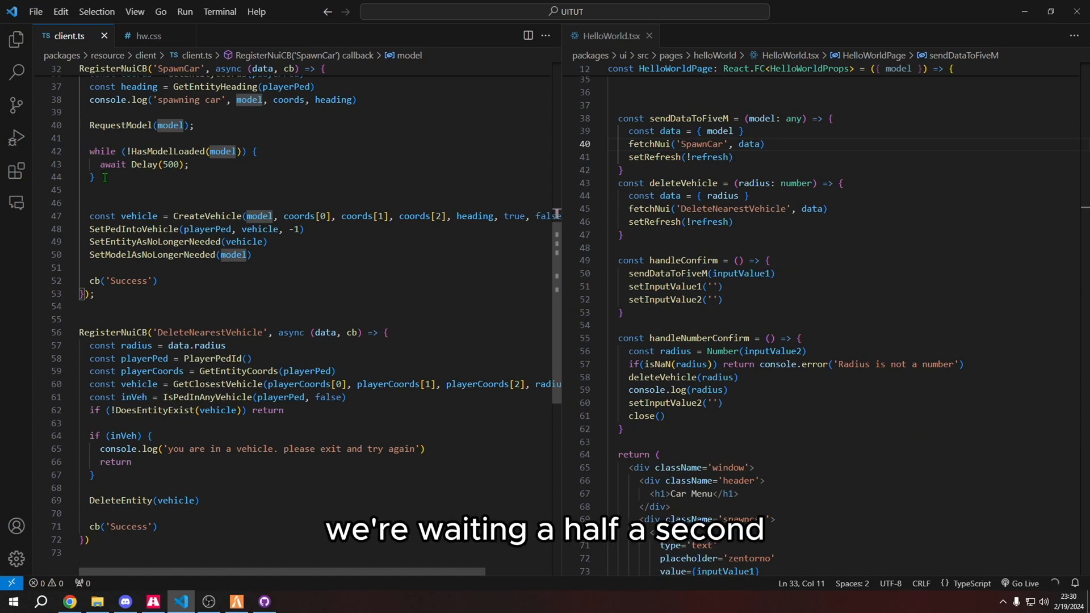
pyautogui.scroll(-3)
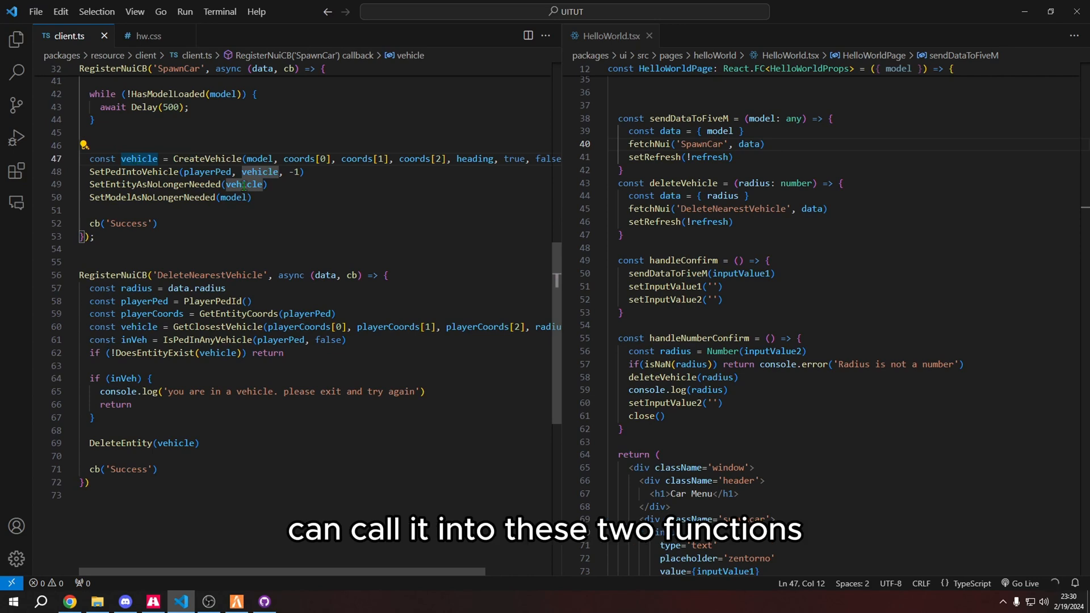
pyautogui.moveTo(118, 159); pyautogui.dragTo(304, 171)
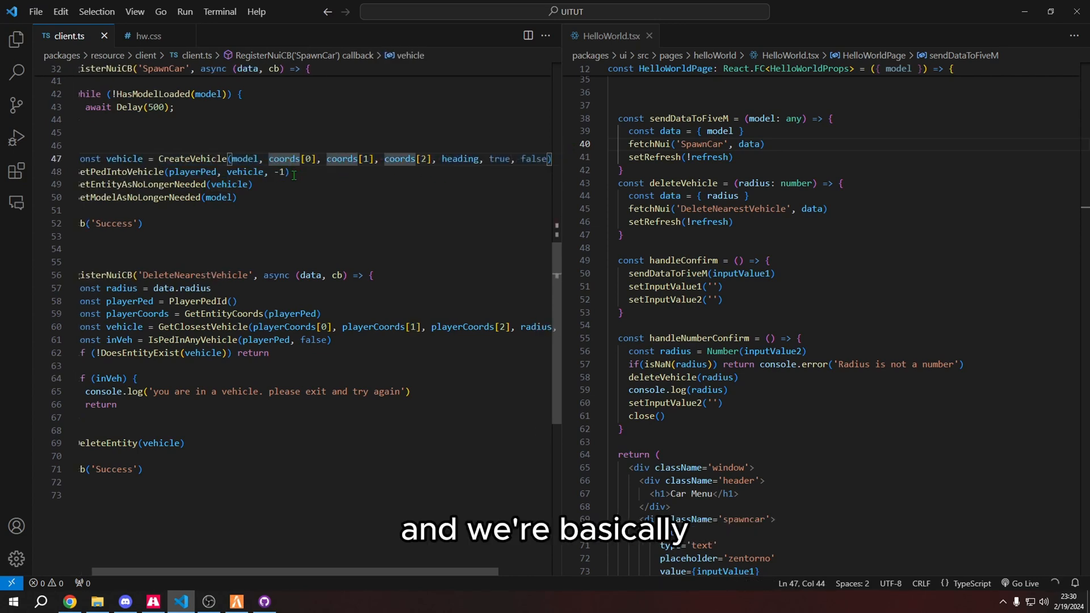
pyautogui.scroll(3)
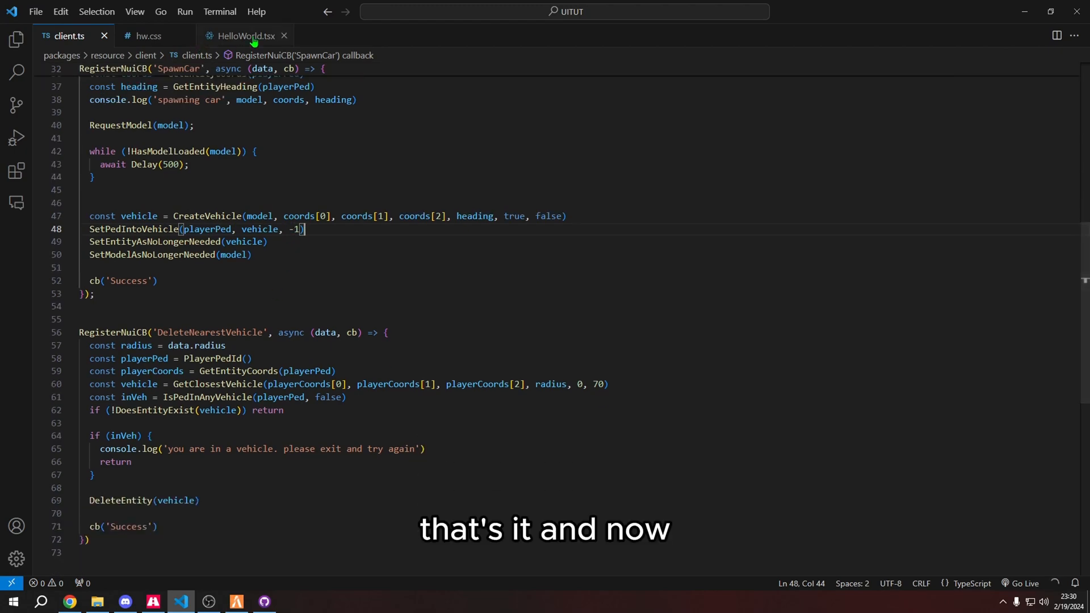
# Place HelloWorld.tsx beside client.ts and point out the deletecar className in its JSX
pyautogui.click(245, 35)
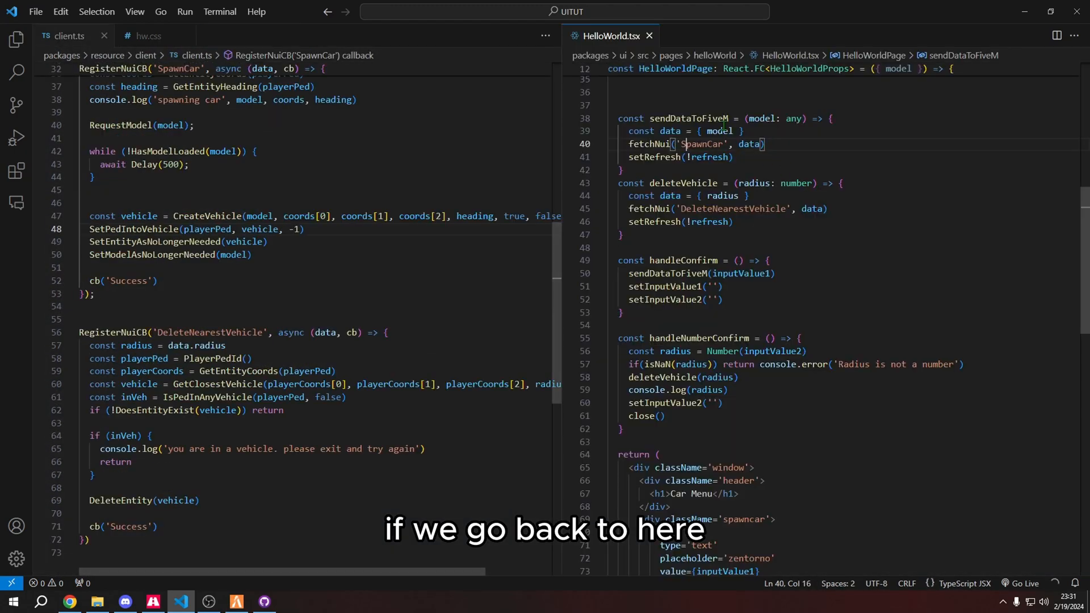
pyautogui.scroll(-3)
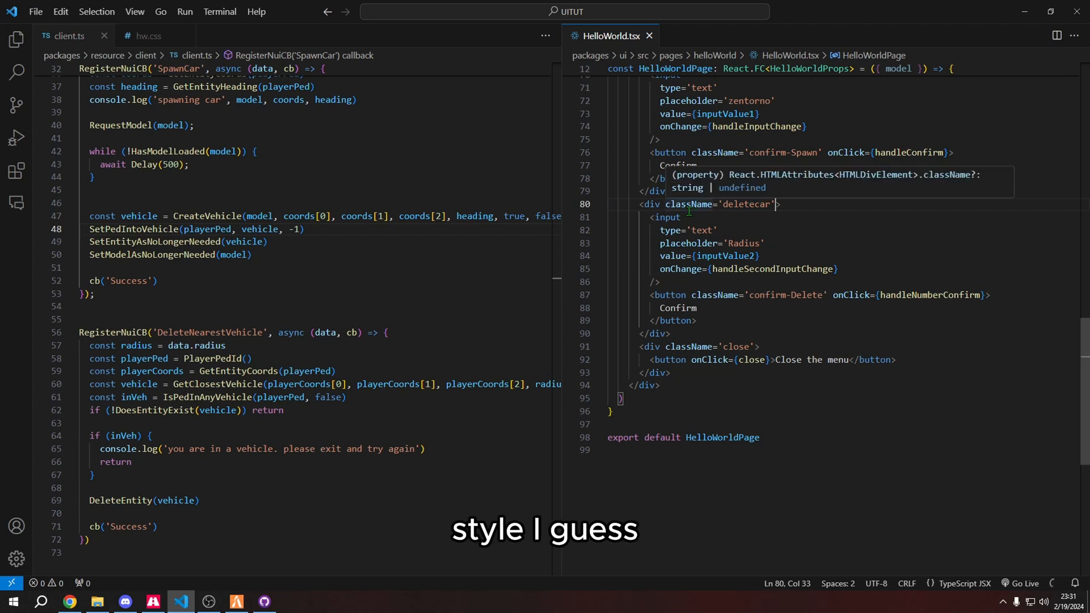
pyautogui.click(668, 217)
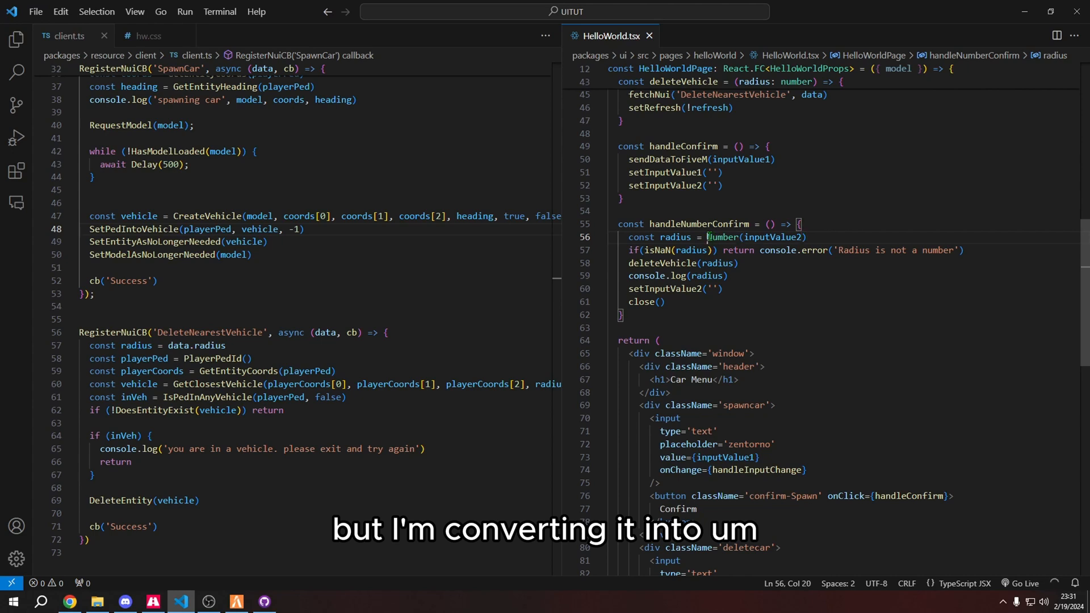
pyautogui.moveTo(723, 237)
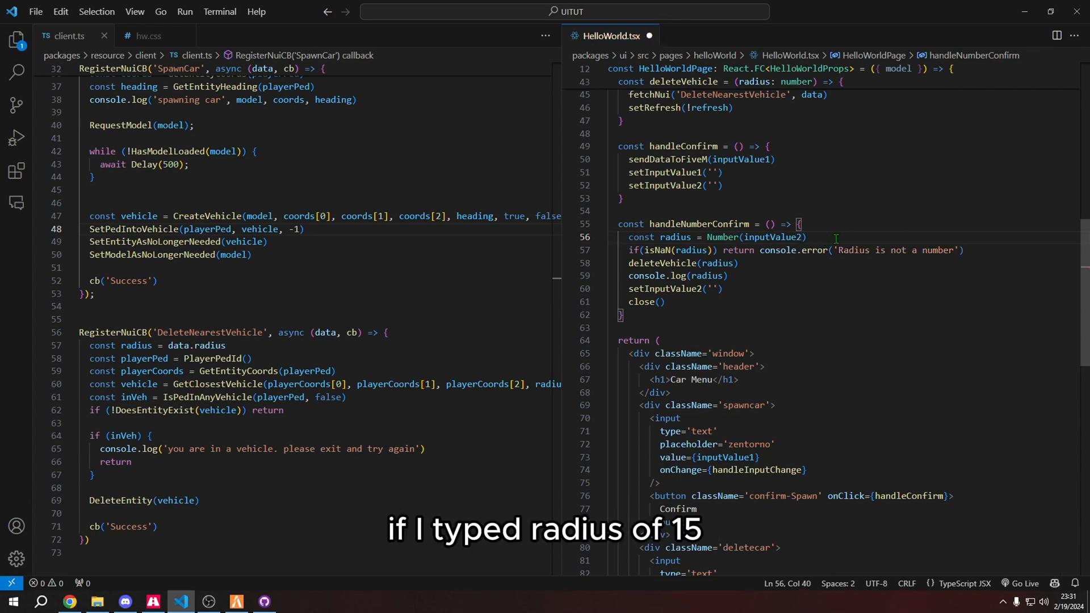
pyautogui.write("'15")
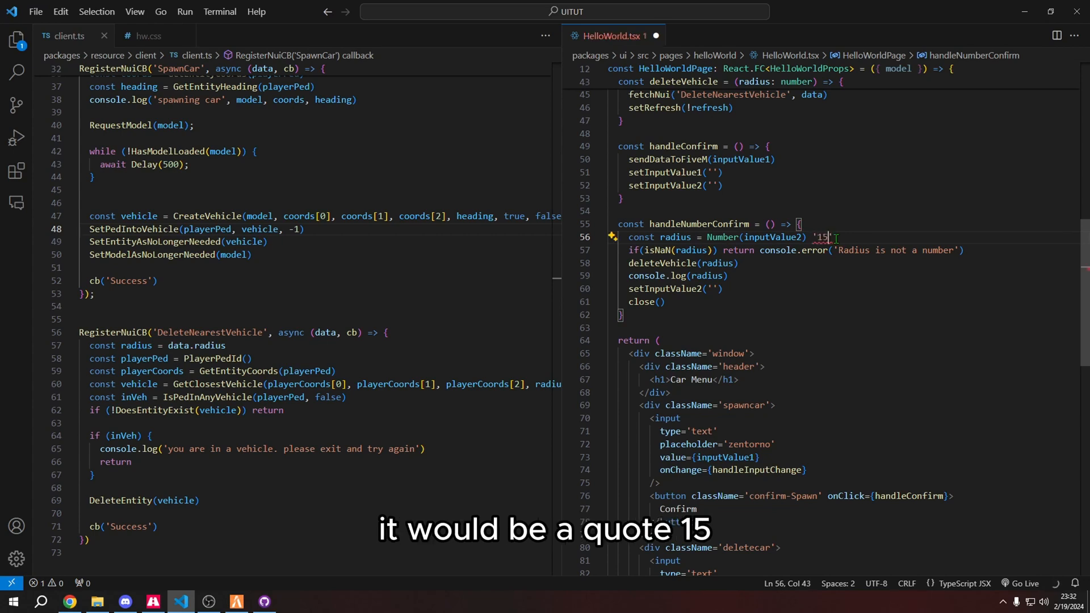
pyautogui.press('Backspace')
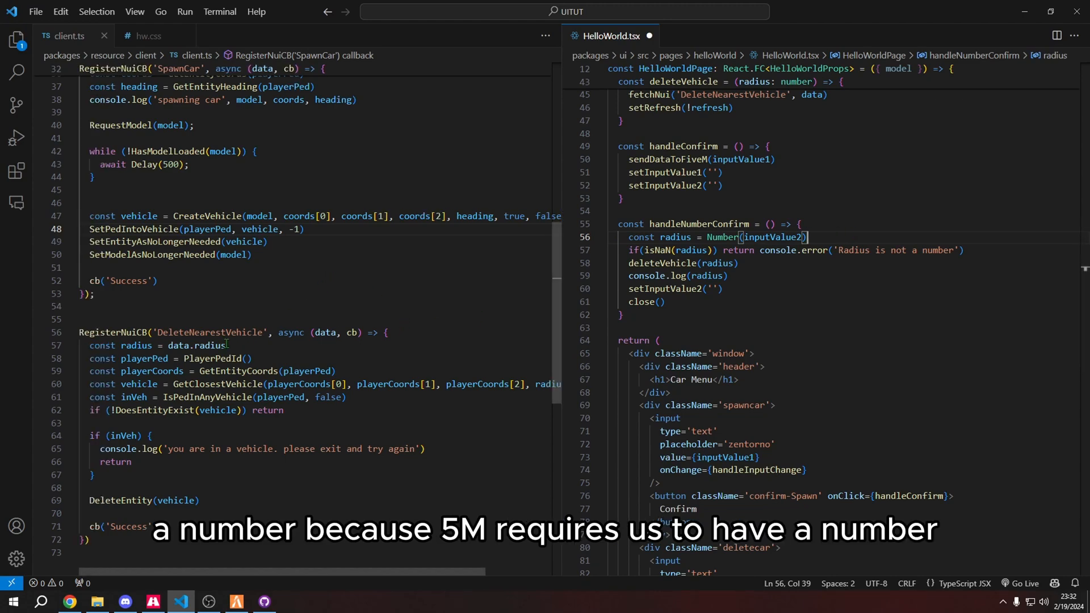
pyautogui.moveTo(209, 326)
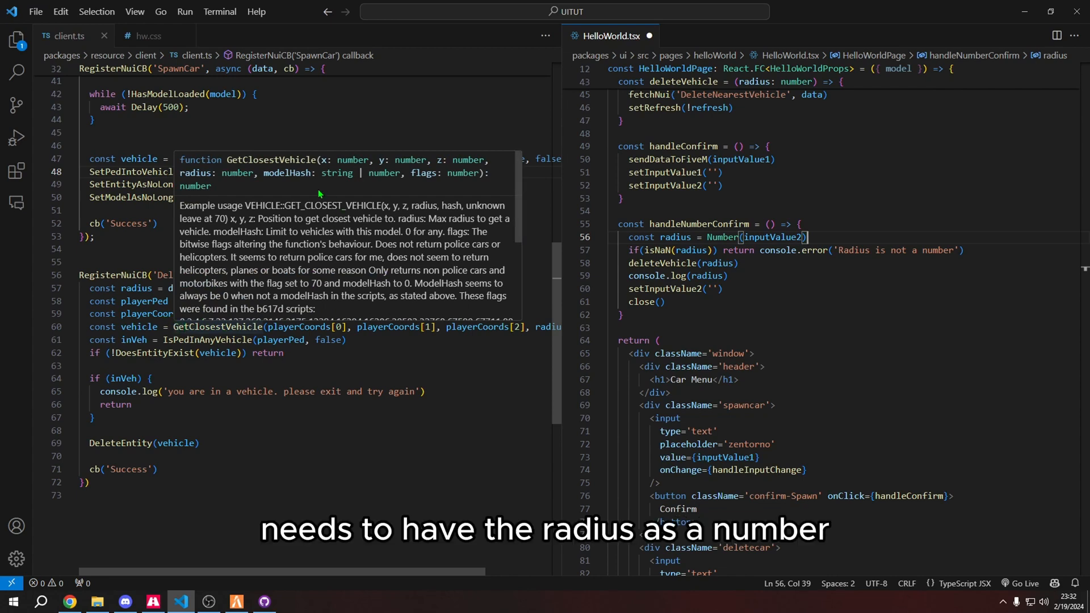
pyautogui.moveTo(241, 177)
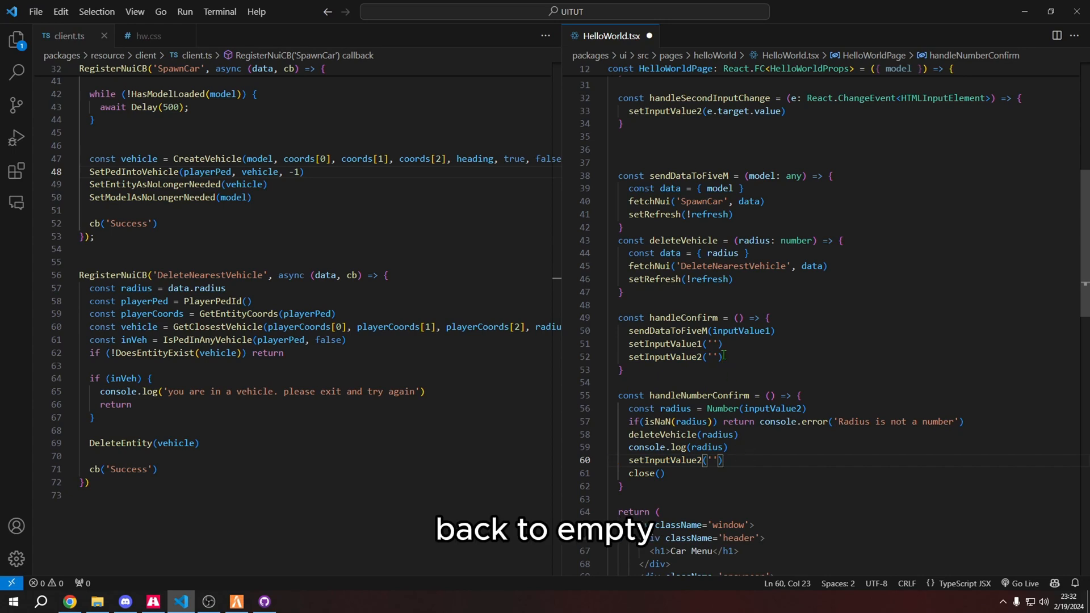
pyautogui.doubleClick(667, 343)
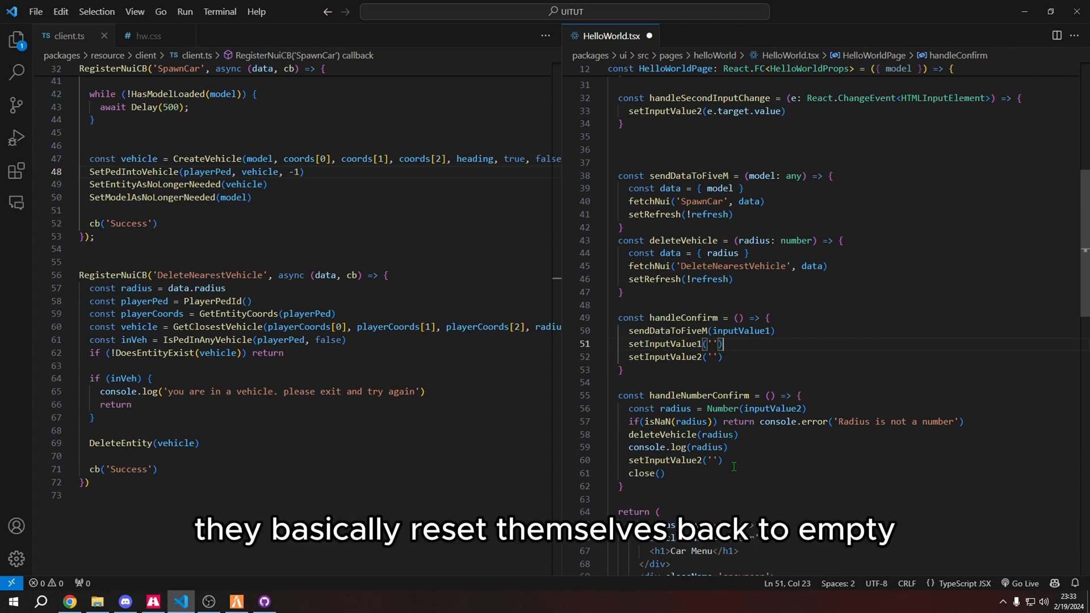
# Mark the 'DeleteNearestVehicle' request name in deleteVehicle's fetchNui call
pyautogui.click(719, 435)
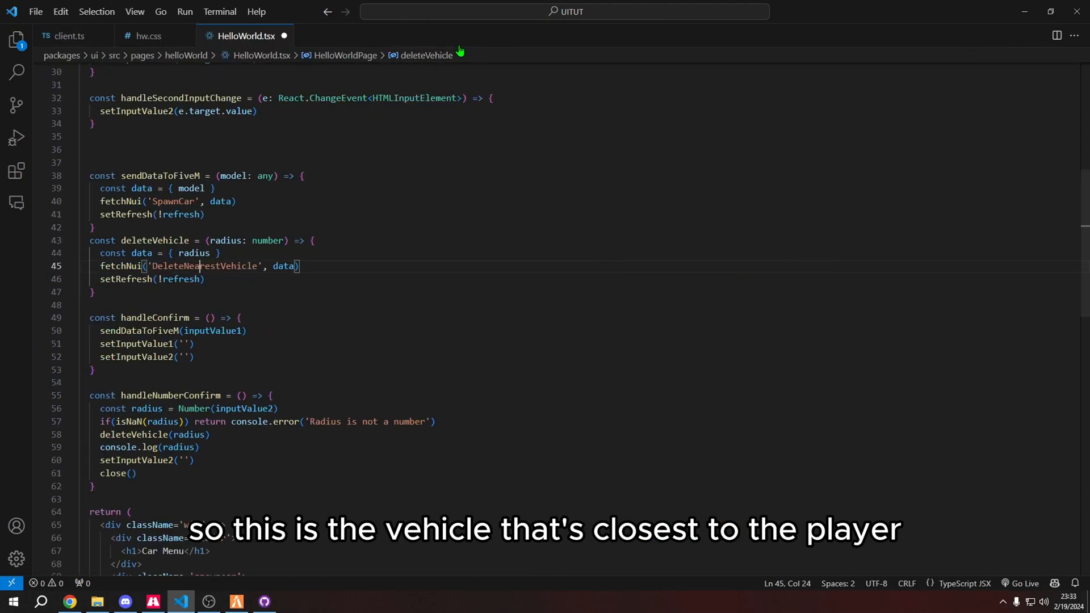
# Switch to client.ts and review the DeleteNearestVehicle callback's radius argument to GetClosestVehicle
pyautogui.click(65, 35)
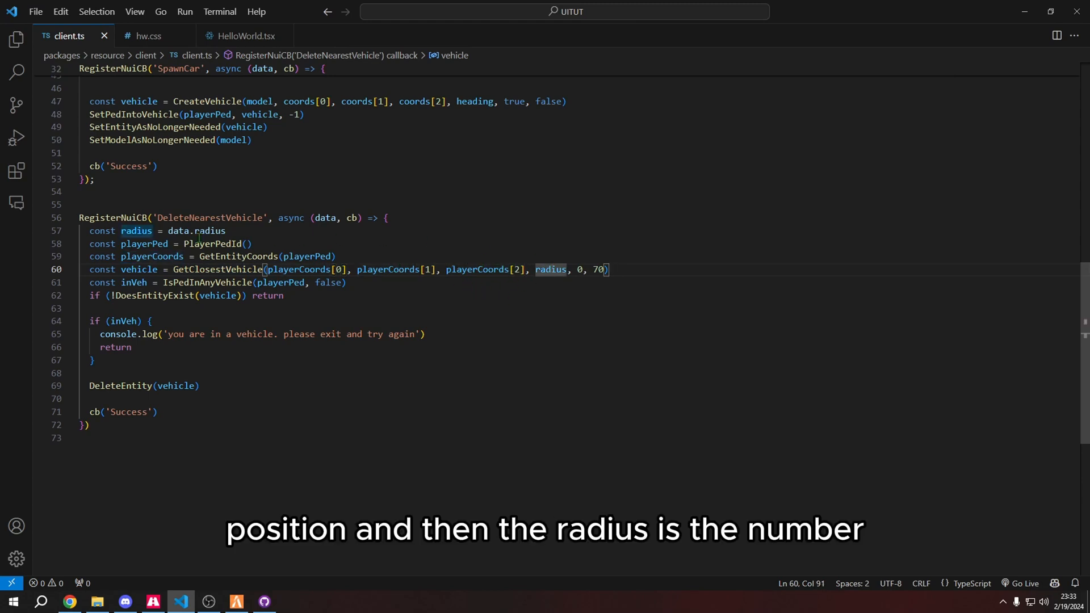
pyautogui.moveTo(551, 269)
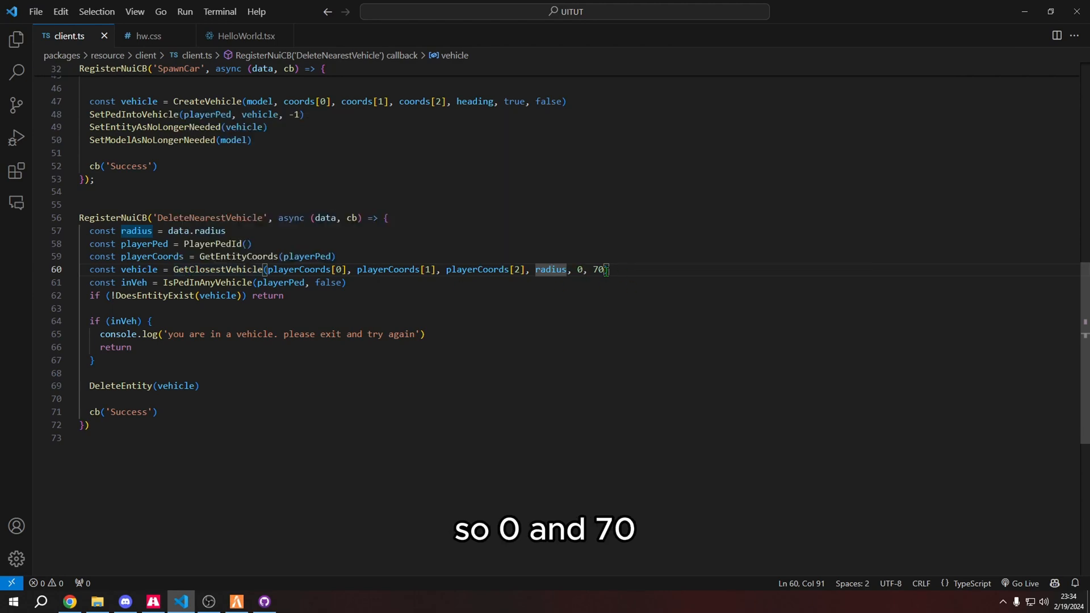
pyautogui.moveTo(224, 269)
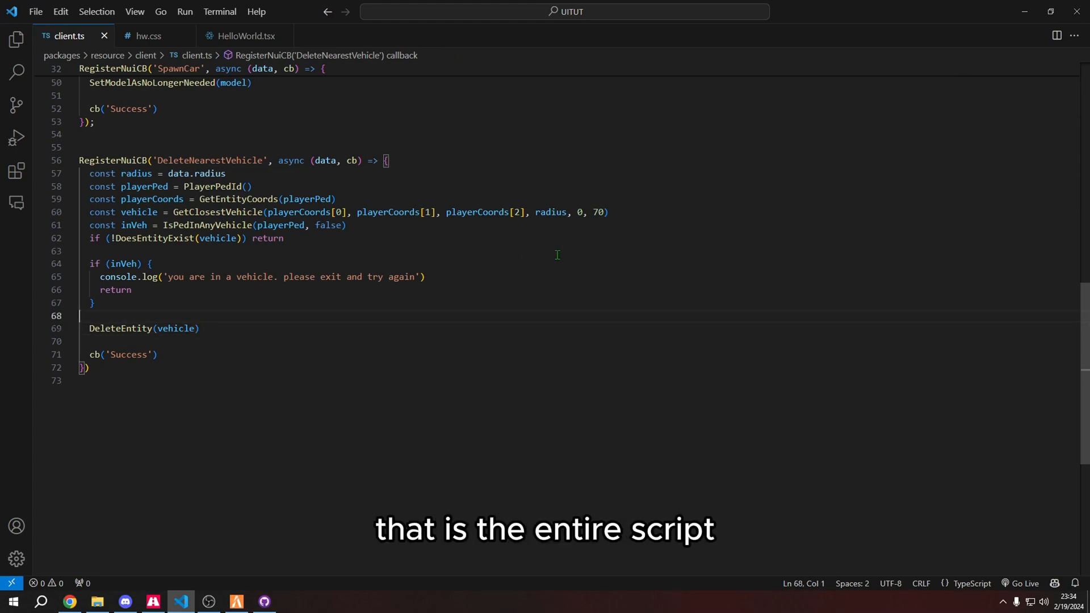
pyautogui.scroll(3)
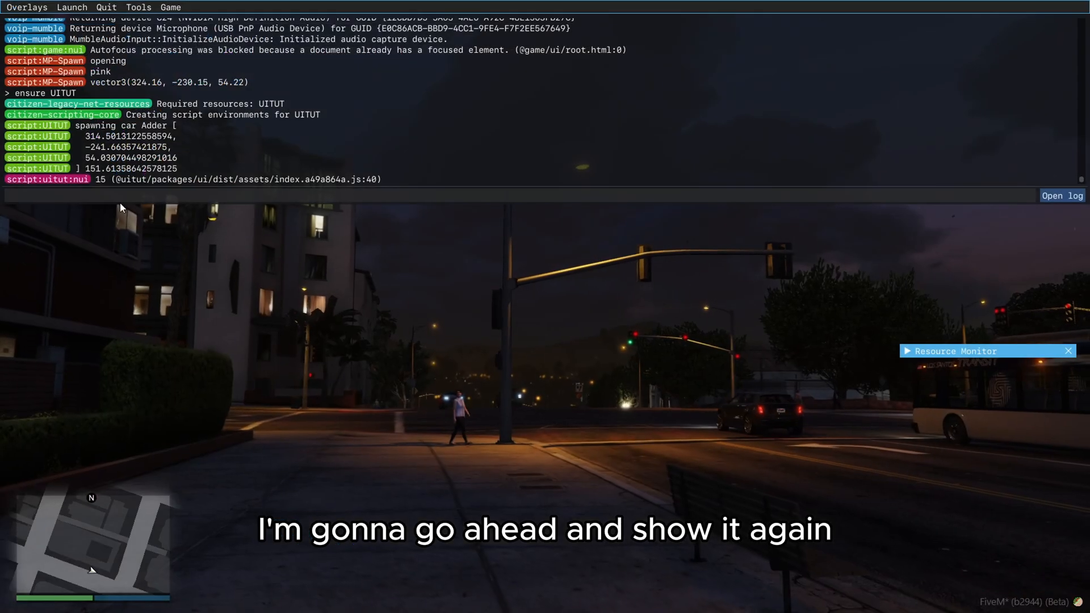
# Clear the F8 console, run 'ensure UITUT', and open the Car Menu with 'add'
pyautogui.write('clear')
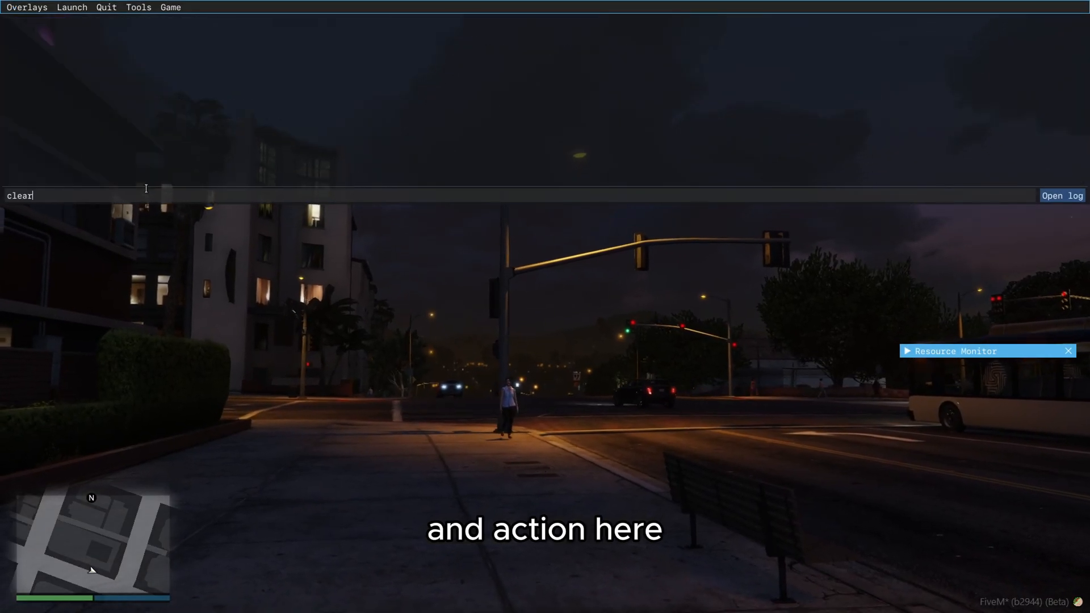
pyautogui.write('ensure UITUT')
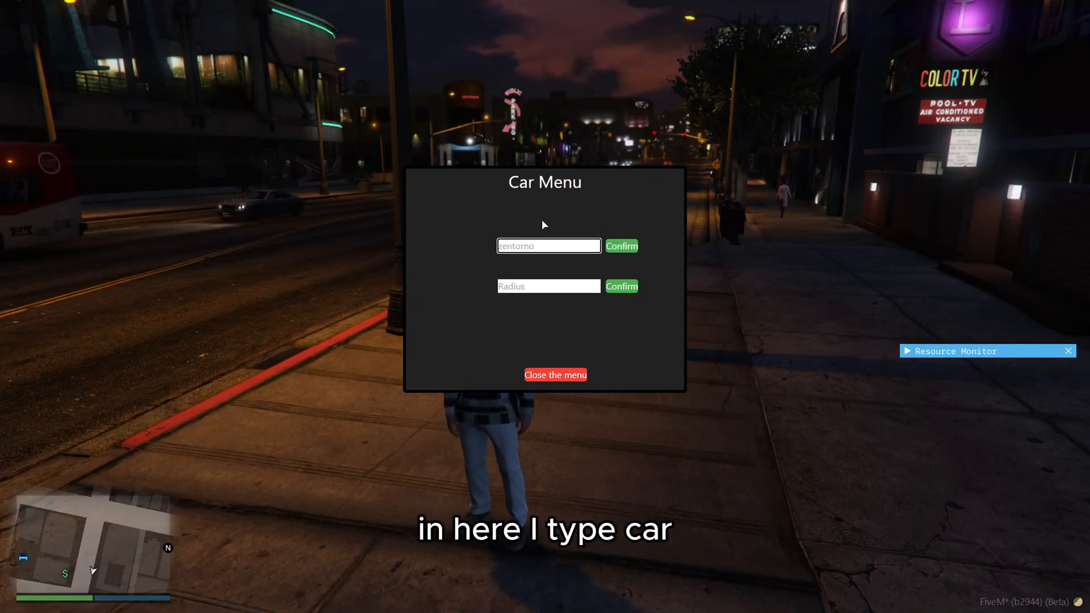
pyautogui.write('add')
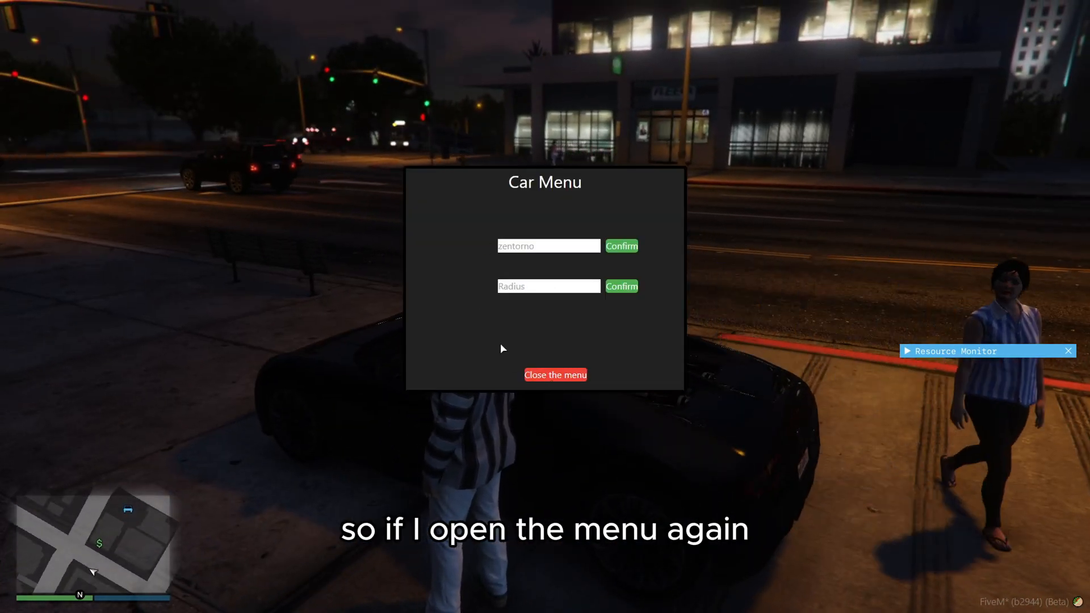
# Enter radius 15 in the Car Menu and confirm to remove the nearby car
pyautogui.click(548, 285)
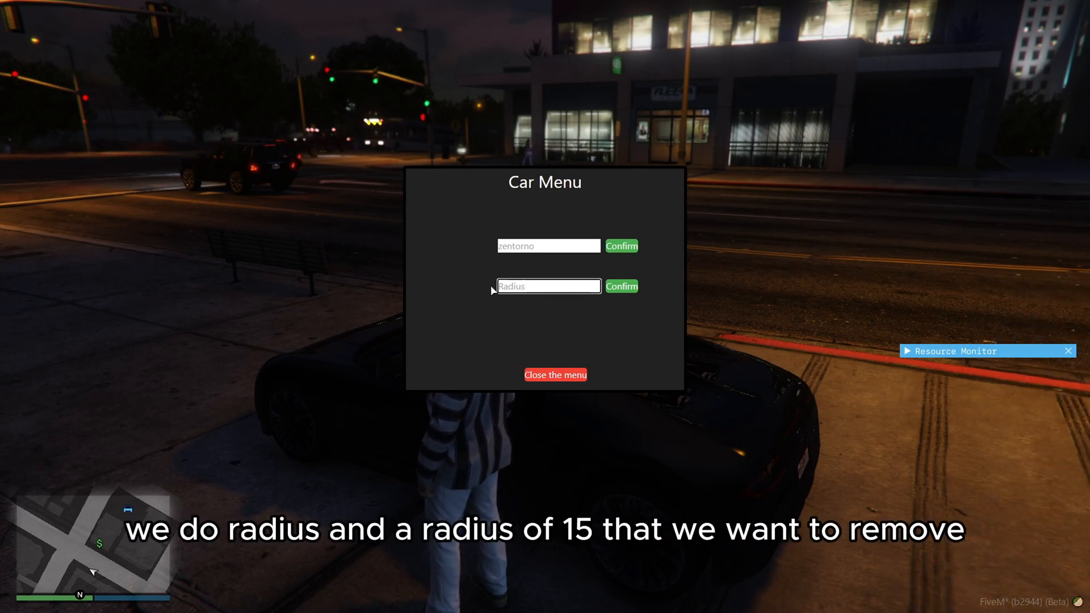
pyautogui.write('15')
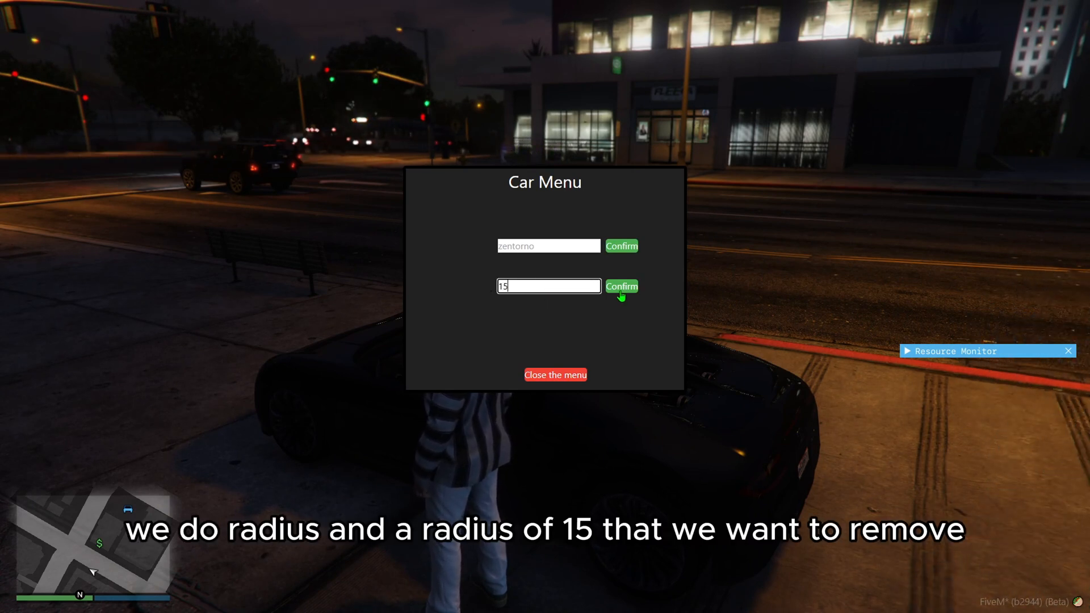
pyautogui.click(620, 286)
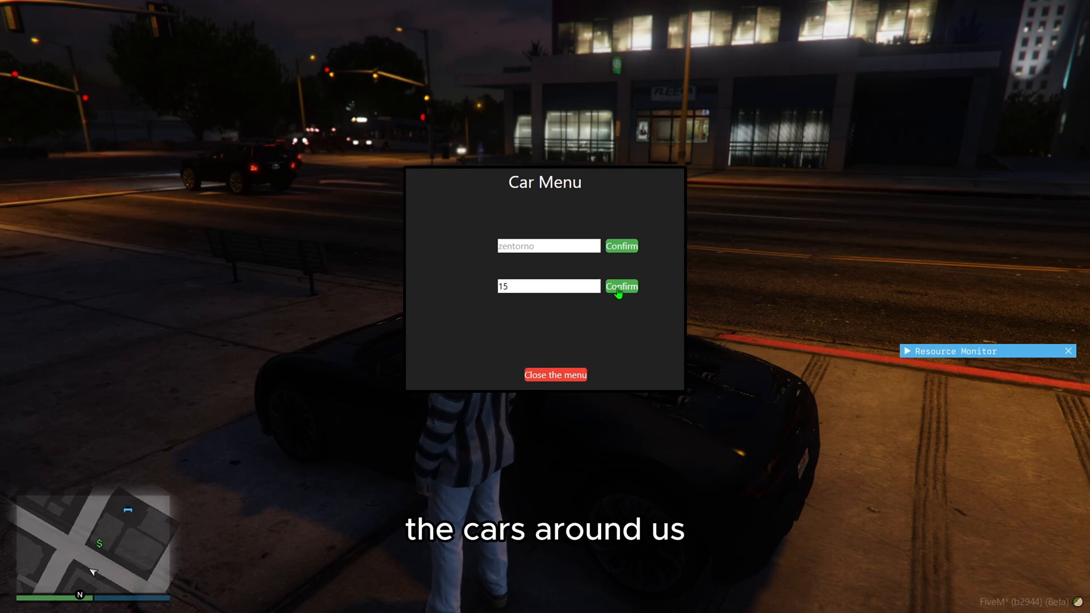
pyautogui.click(619, 285)
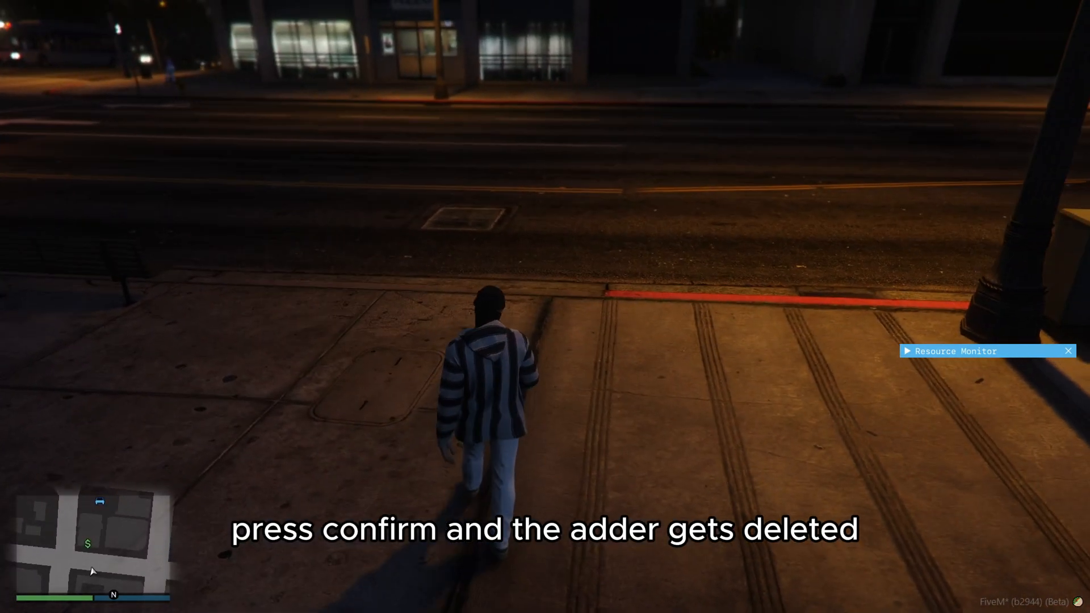